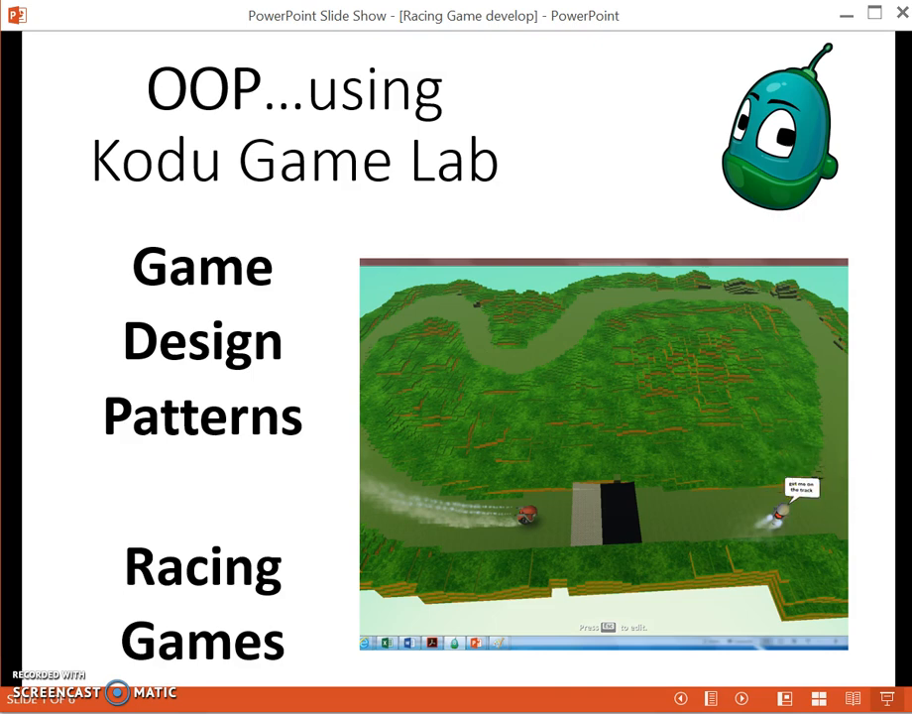
Step: Advance the slideshow to the slide about invisible path objects
key("right")
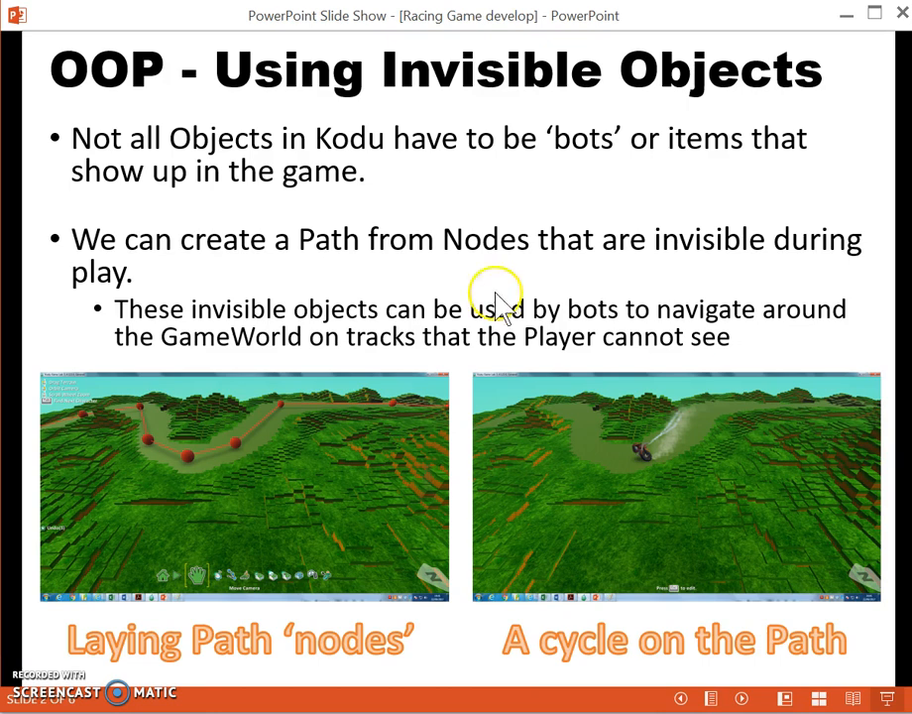
mouse_move(301, 426)
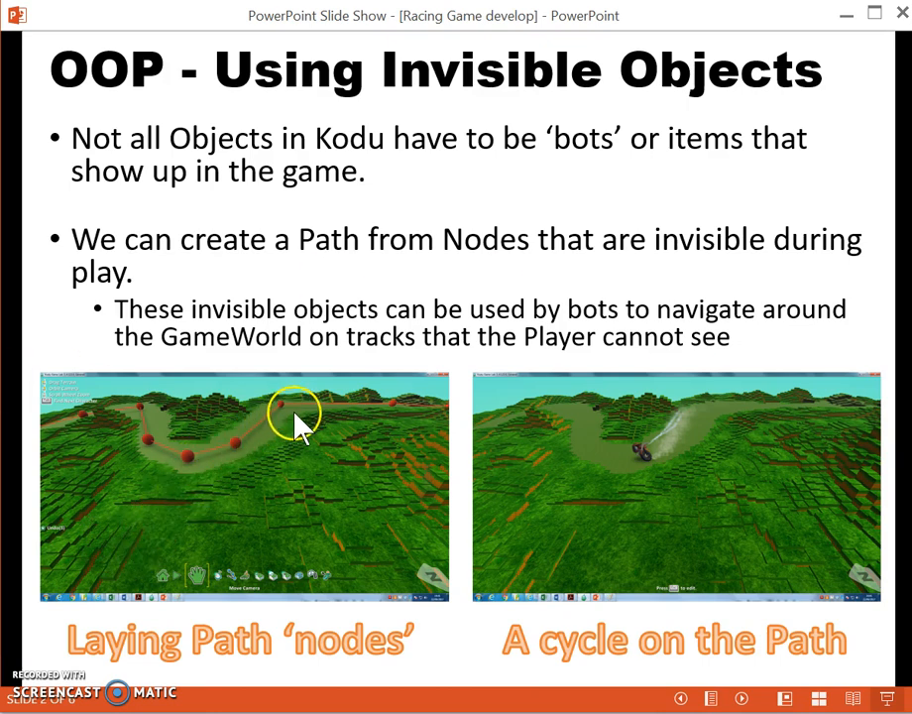
mouse_move(287, 416)
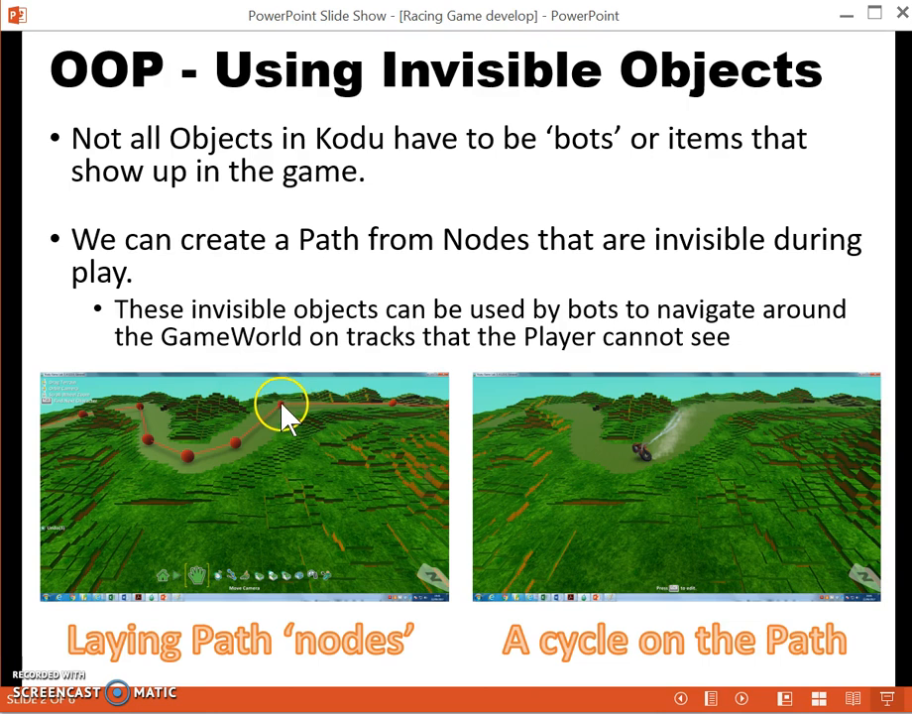
mouse_move(194, 465)
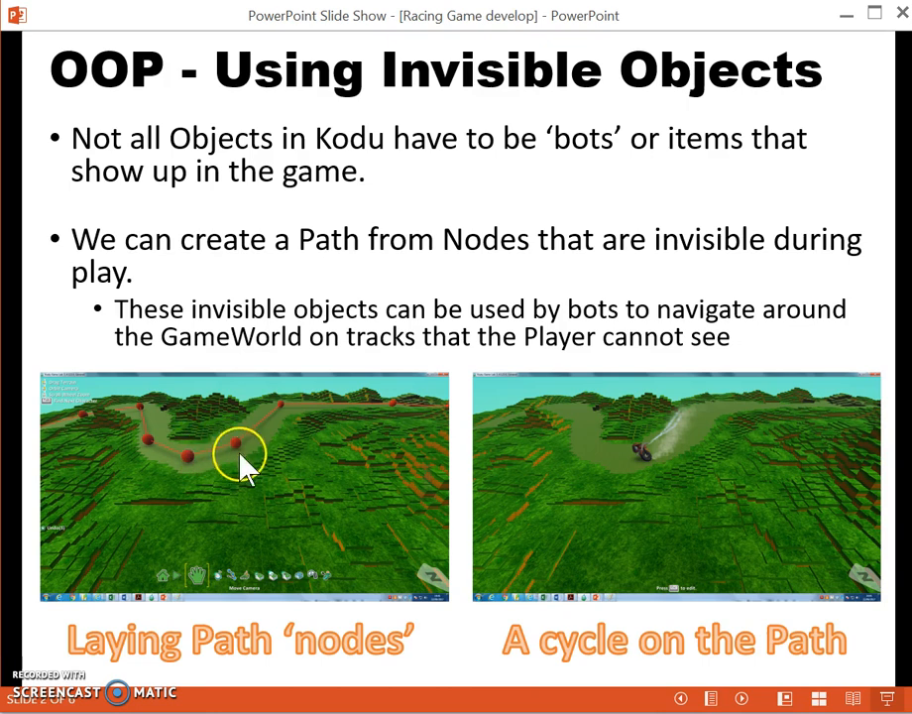
mouse_move(595, 496)
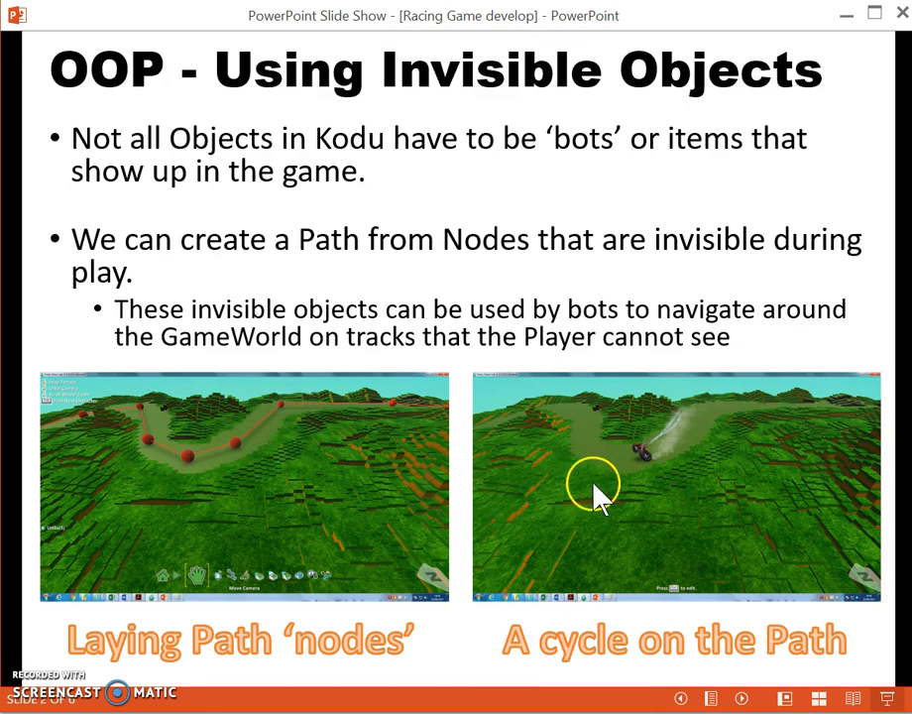
mouse_move(690, 481)
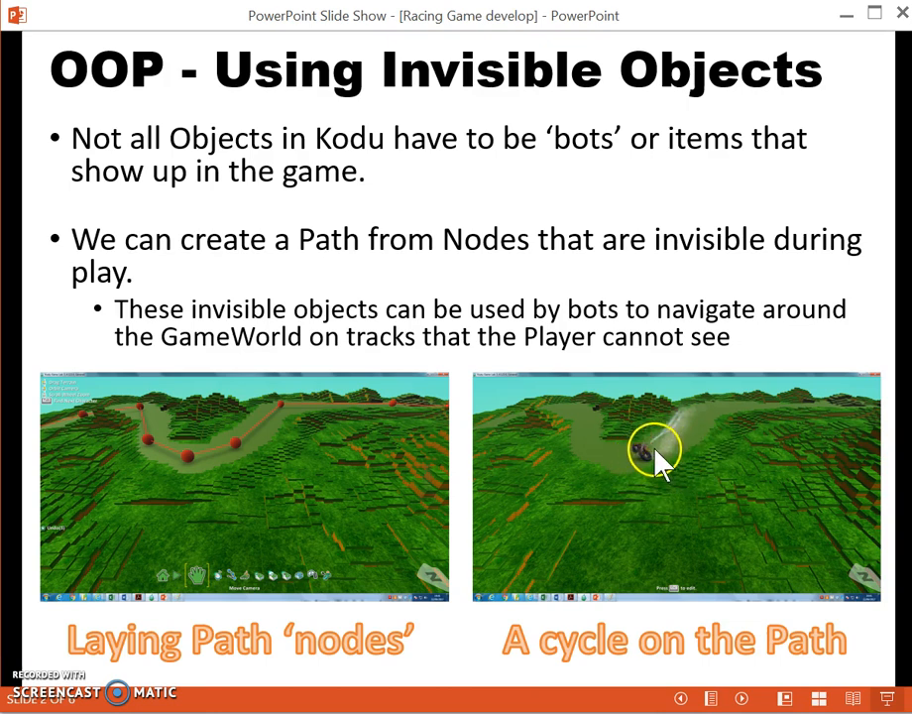
mouse_move(658, 492)
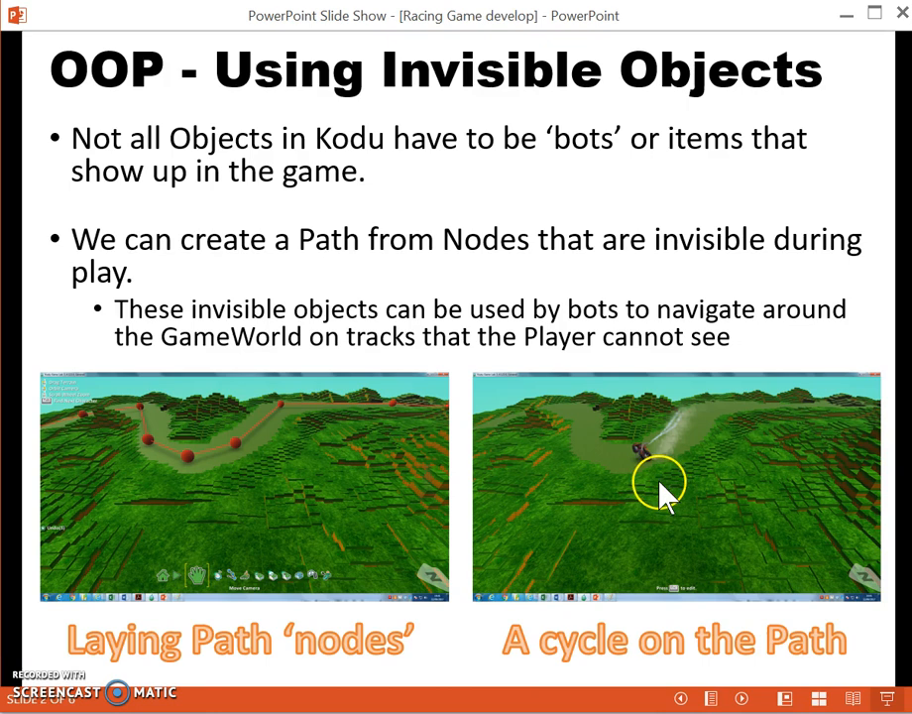
mouse_move(723, 499)
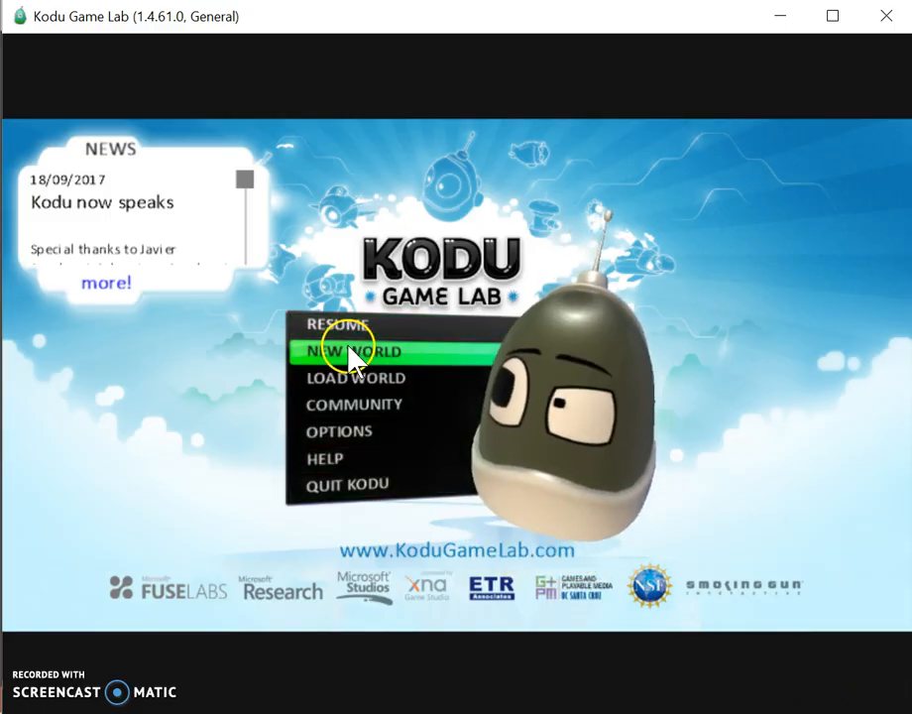
Step: Start a new empty world and select the ground brush for painting
left_click(349, 353)
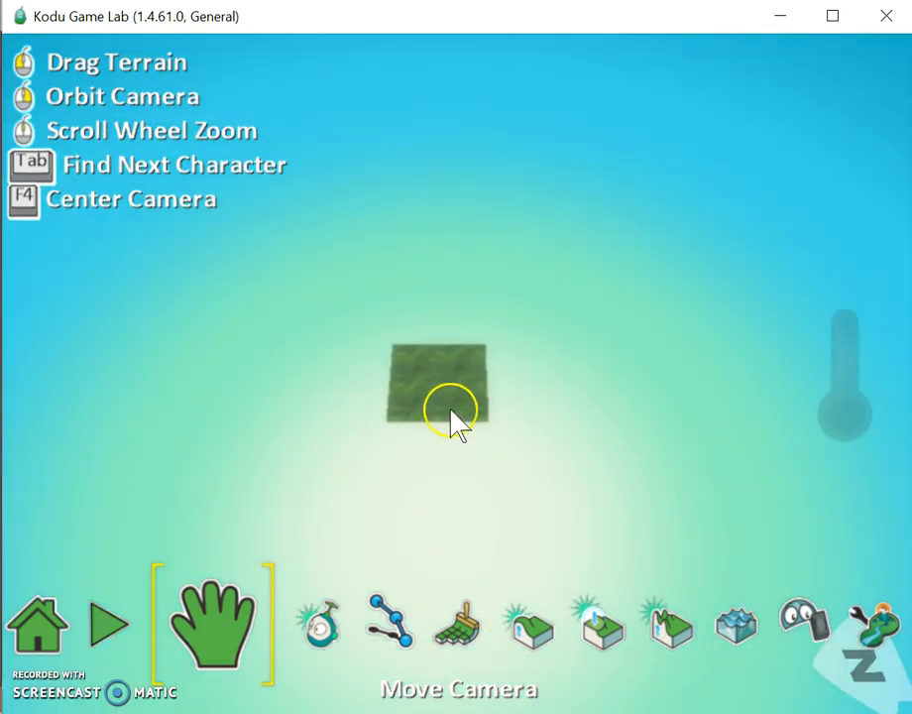
mouse_move(485, 486)
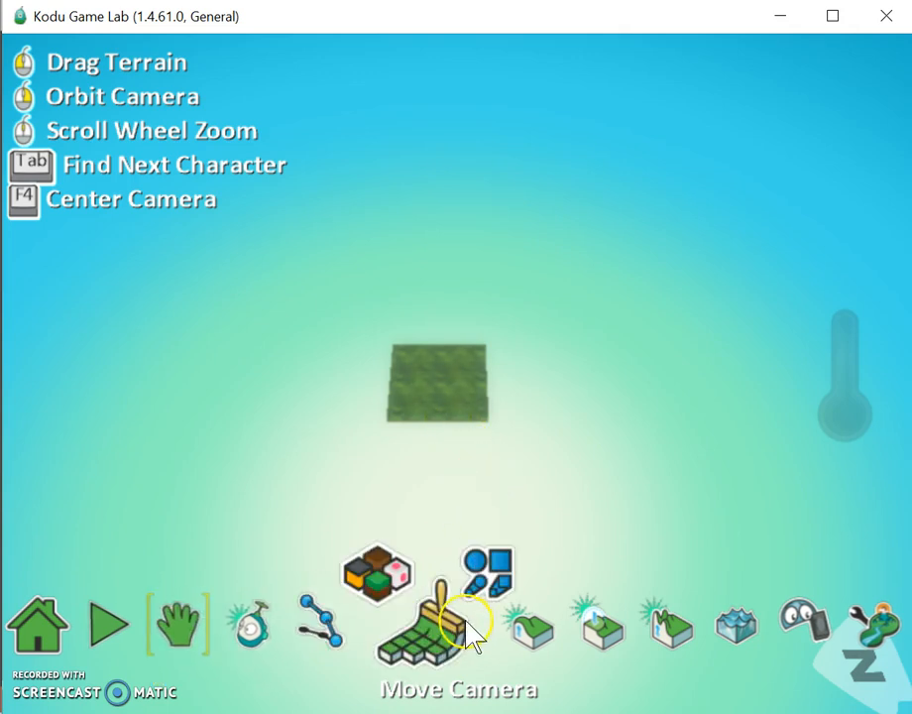
left_click(440, 622)
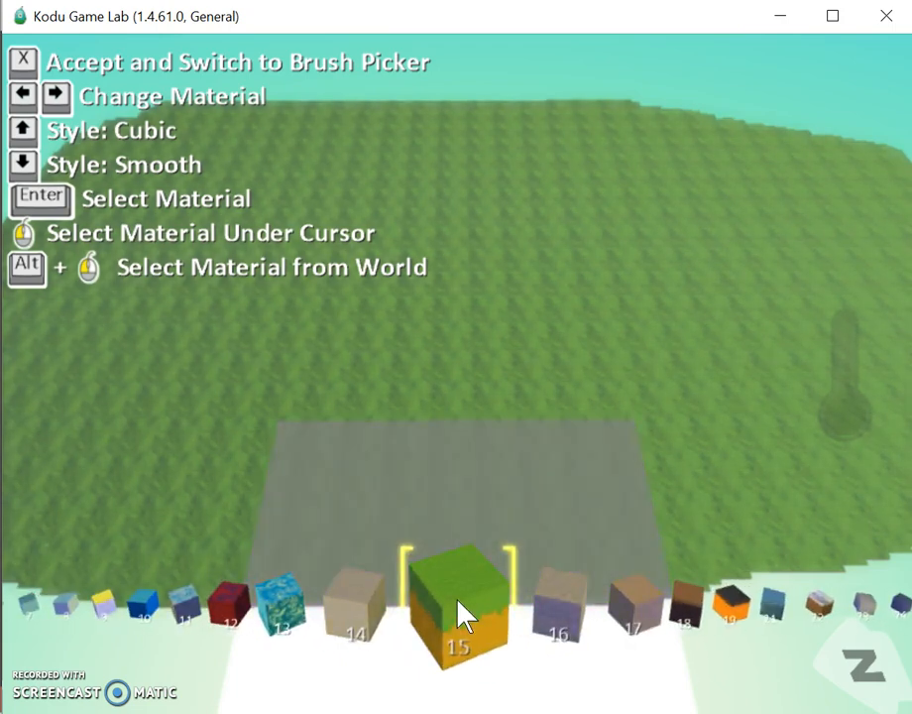
Step: Choose a grey road material and paint a winding track across the grass
left_click(21, 95)
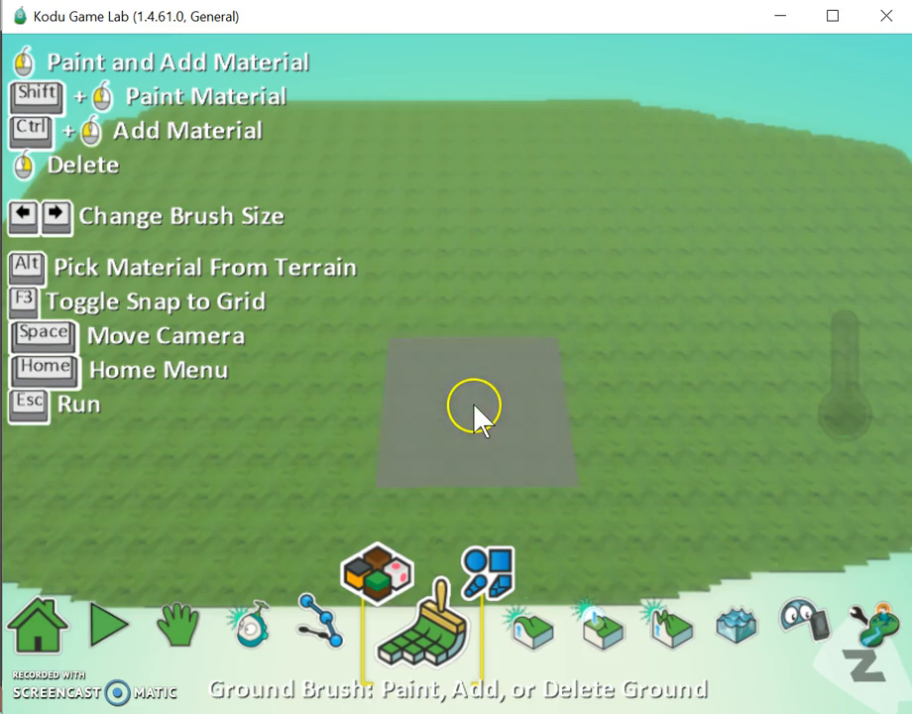
left_click(476, 406)
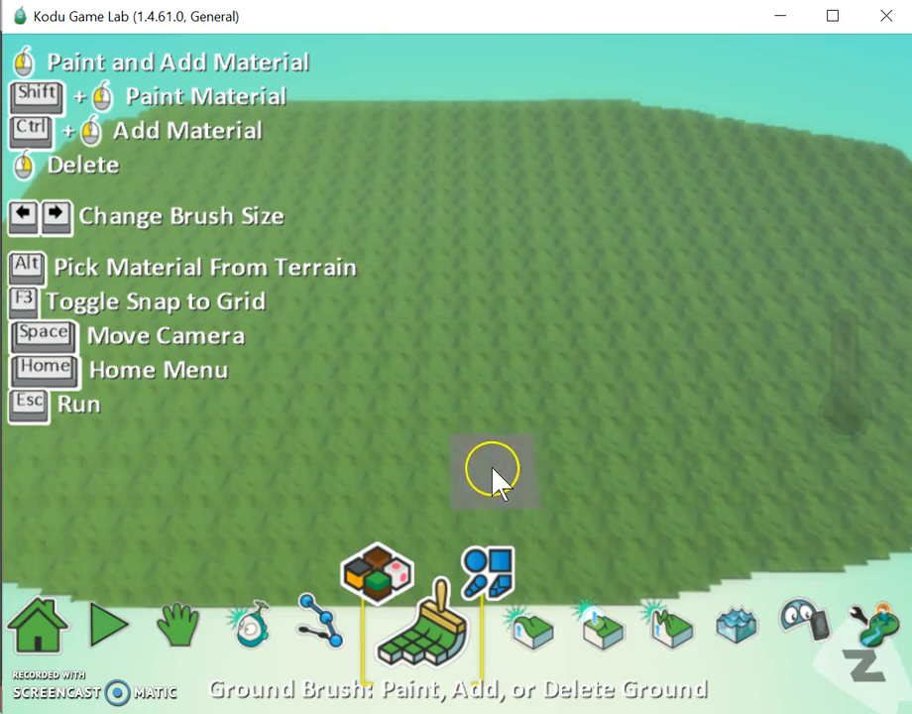
left_click_drag(495, 471, 777, 436)
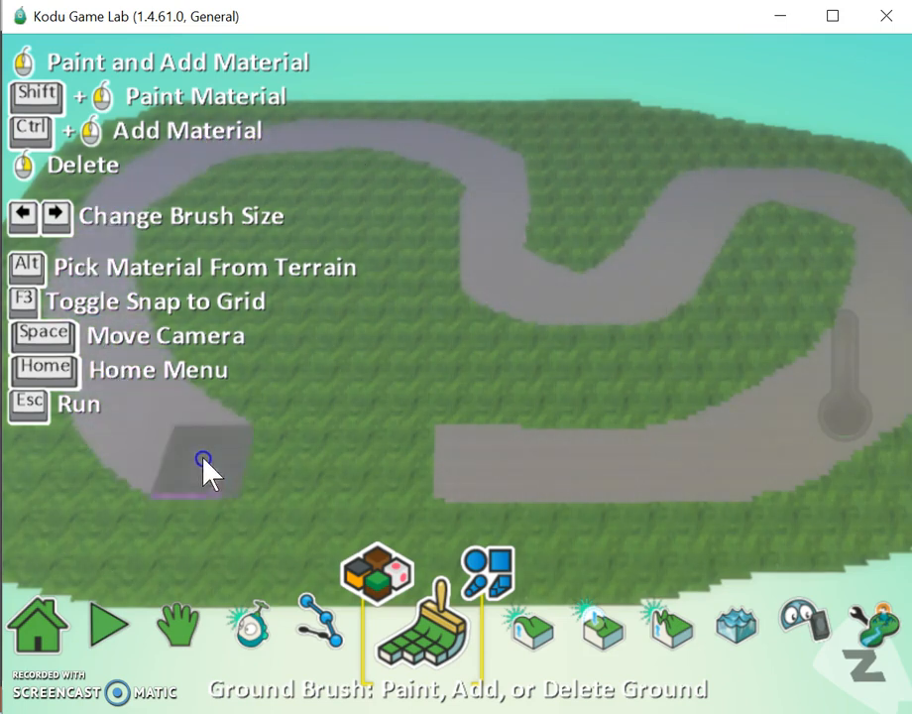
left_click(203, 464)
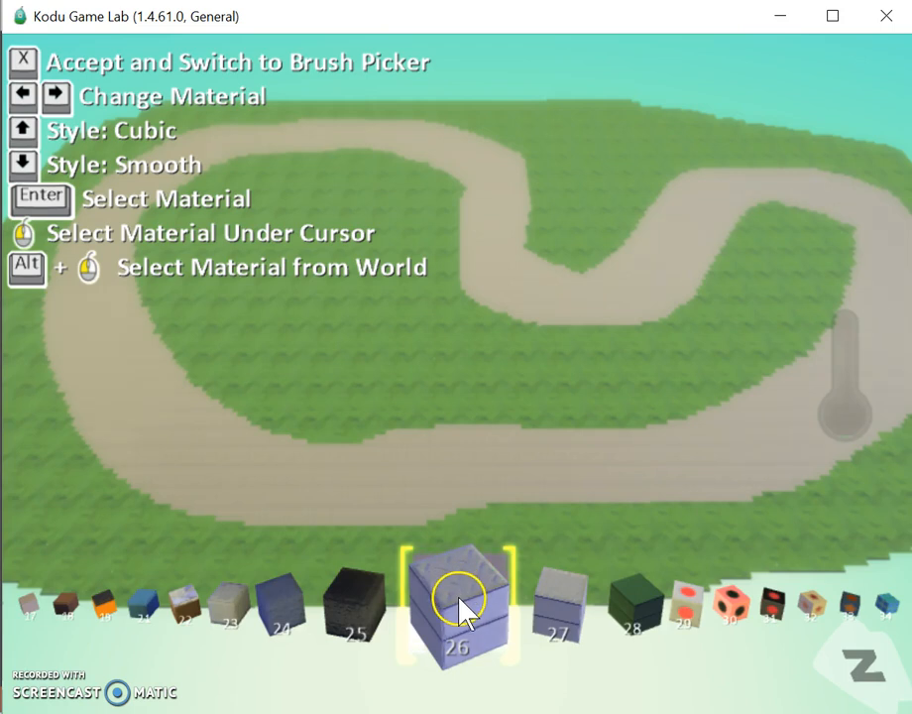
Step: Paint a light lavender-grey block and a dark grey block side by side at the track start
left_click(458, 598)
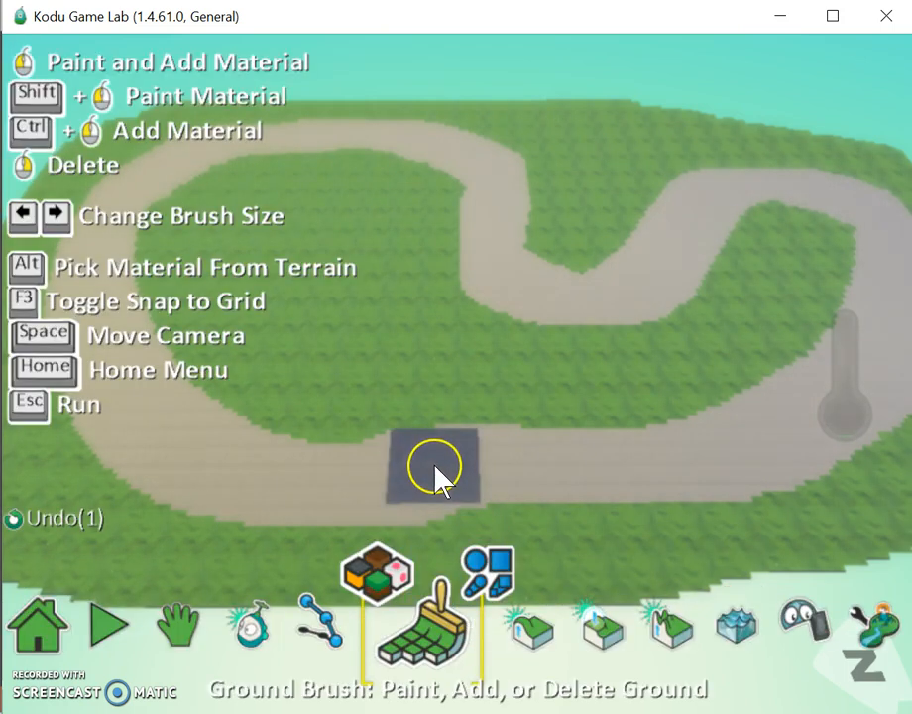
left_click(440, 486)
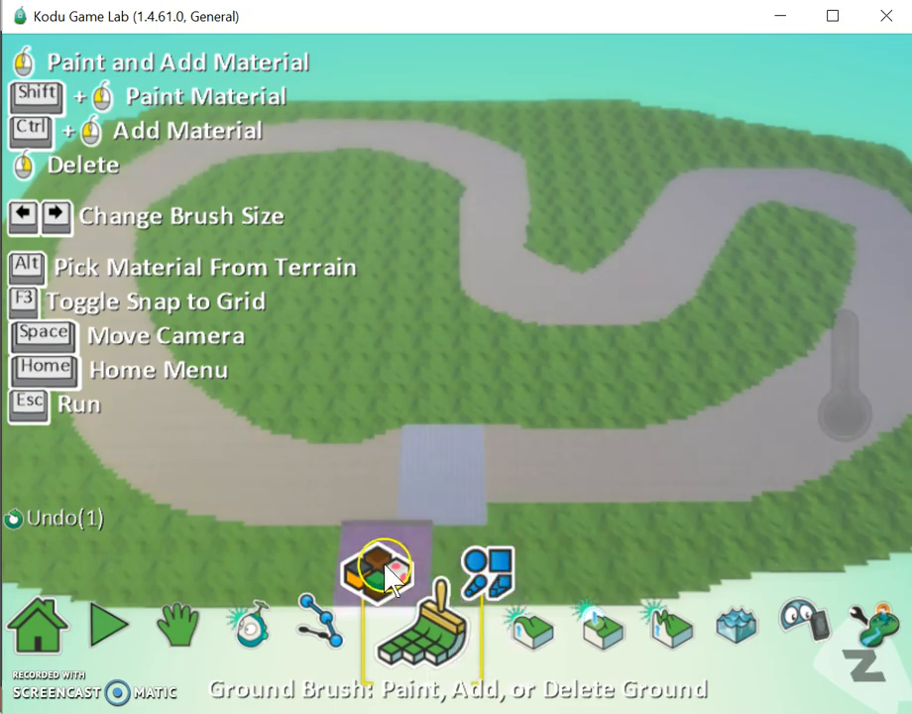
left_click(377, 567)
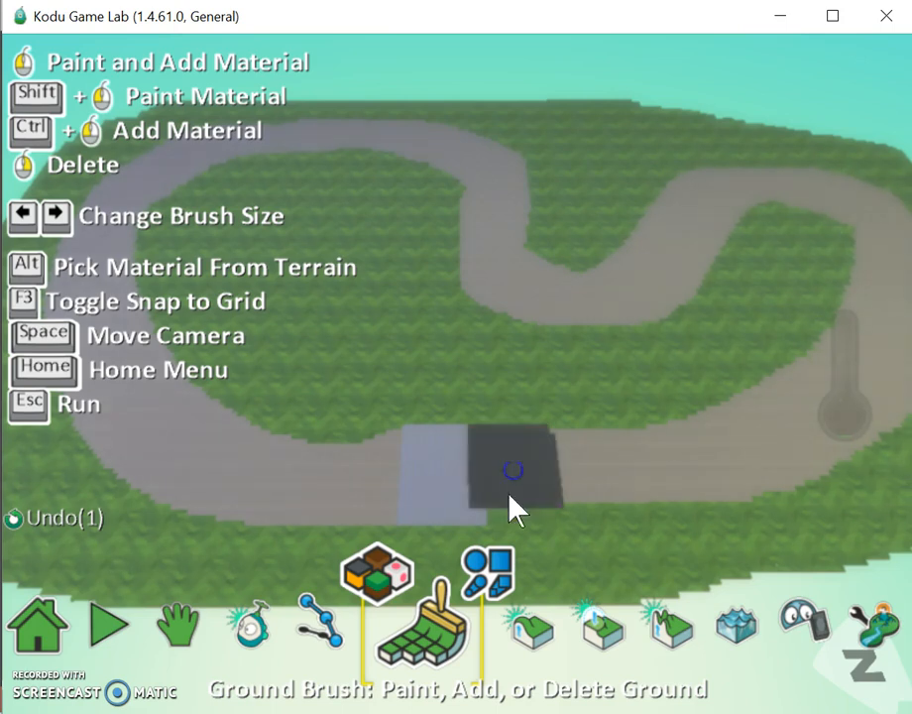
left_click(513, 468)
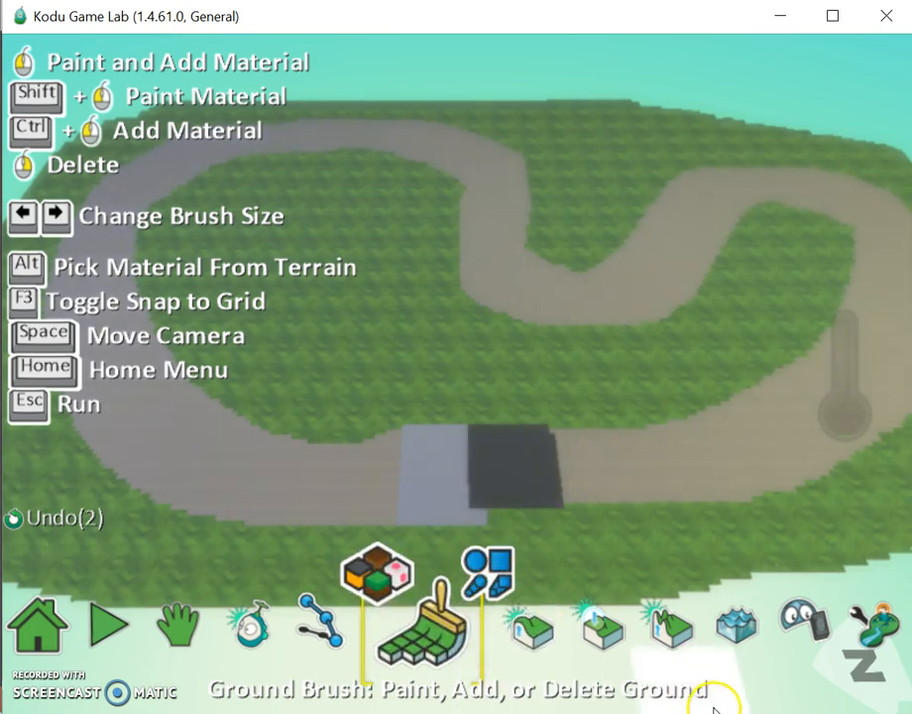
left_click(485, 624)
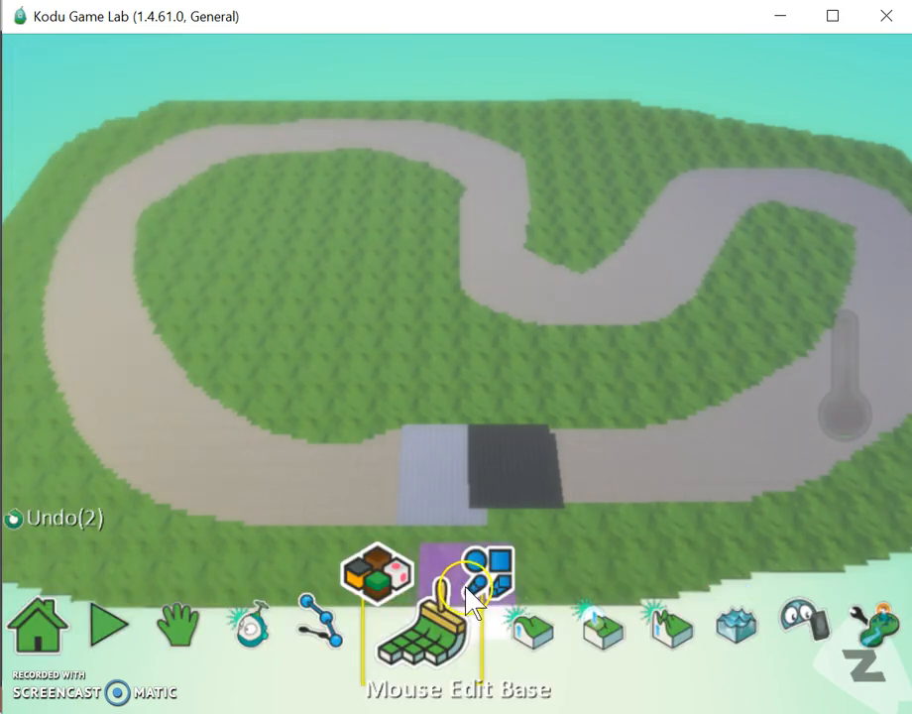
Step: Repaint a stretch of the track road so it loops cleanly, then review materials
left_click(468, 575)
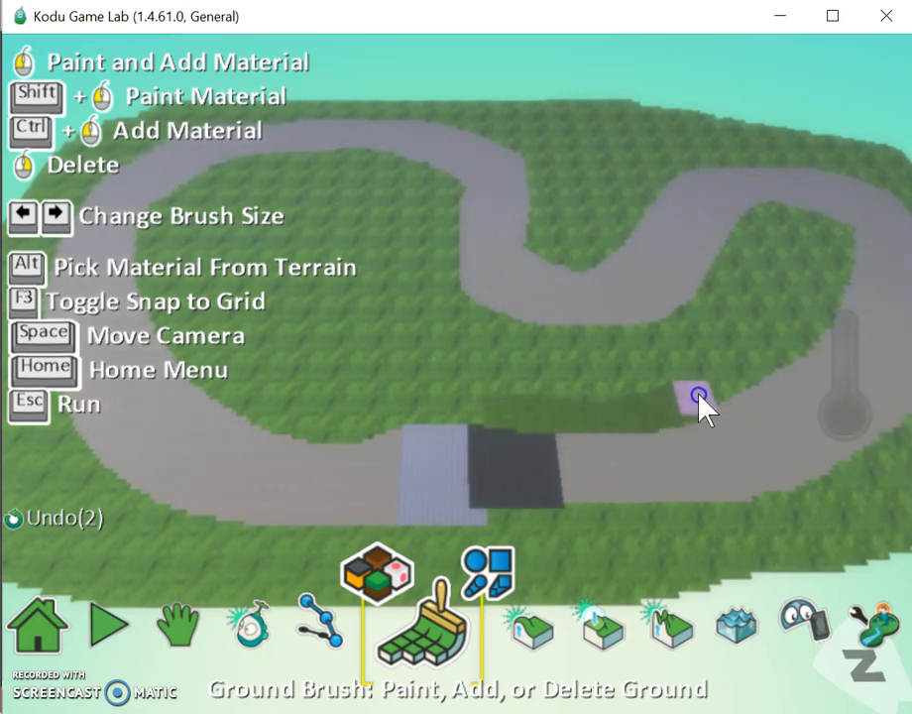
left_click_drag(698, 397, 824, 228)
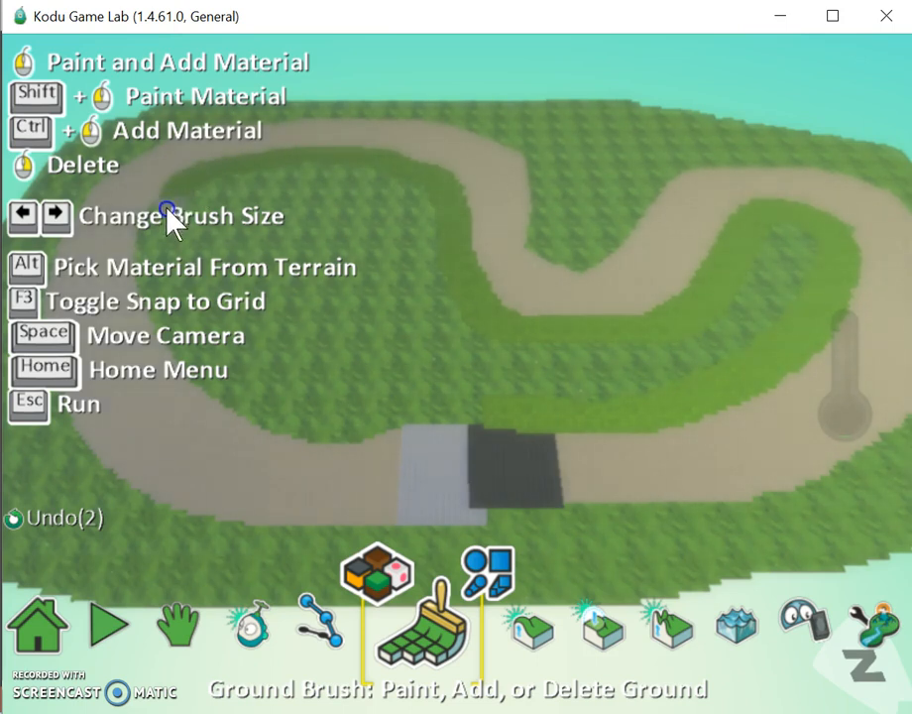
mouse_move(202, 364)
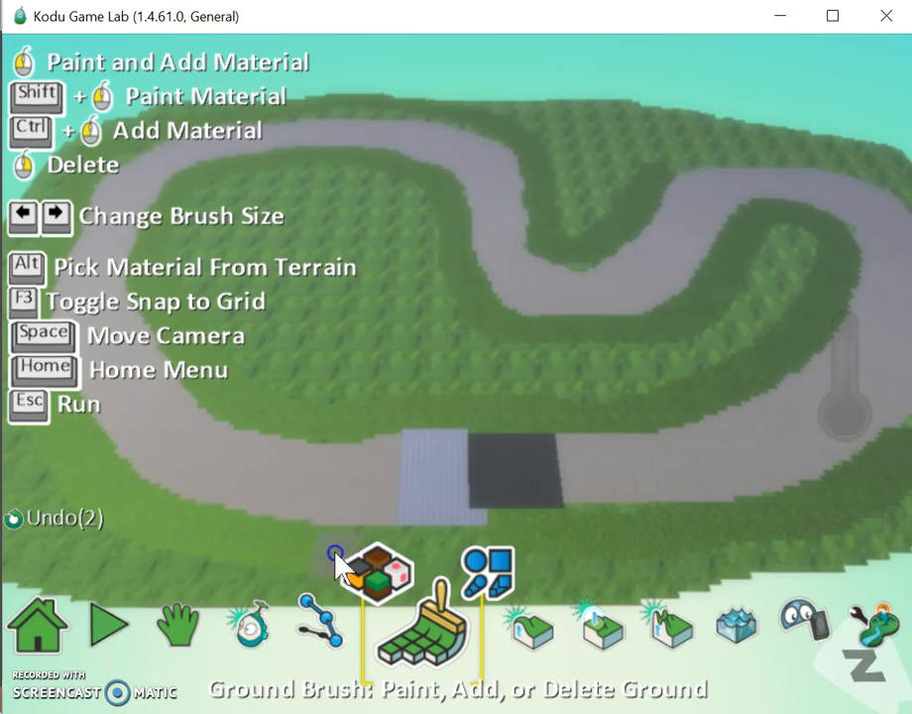
left_click(638, 511)
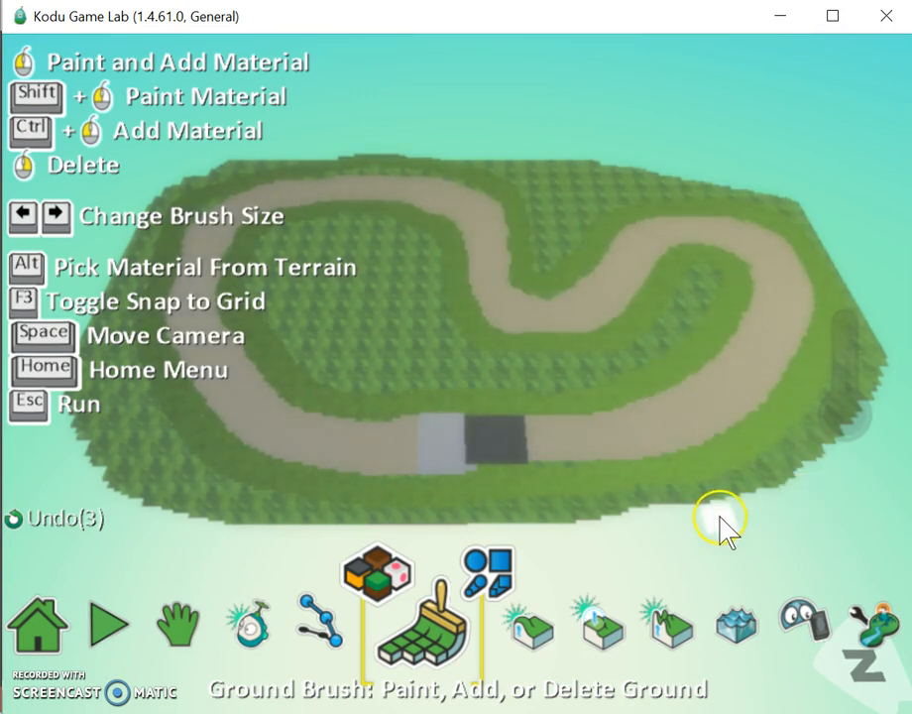
mouse_move(333, 281)
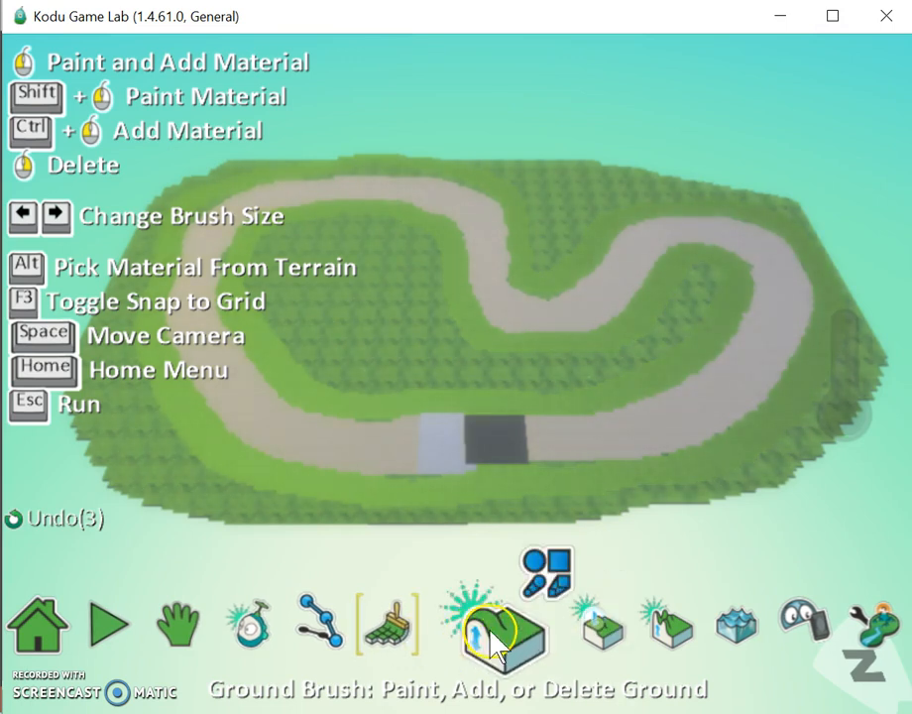
Step: Switch to the hills-and-valleys tool with a square brush and roughen the off-road grass
left_click(499, 625)
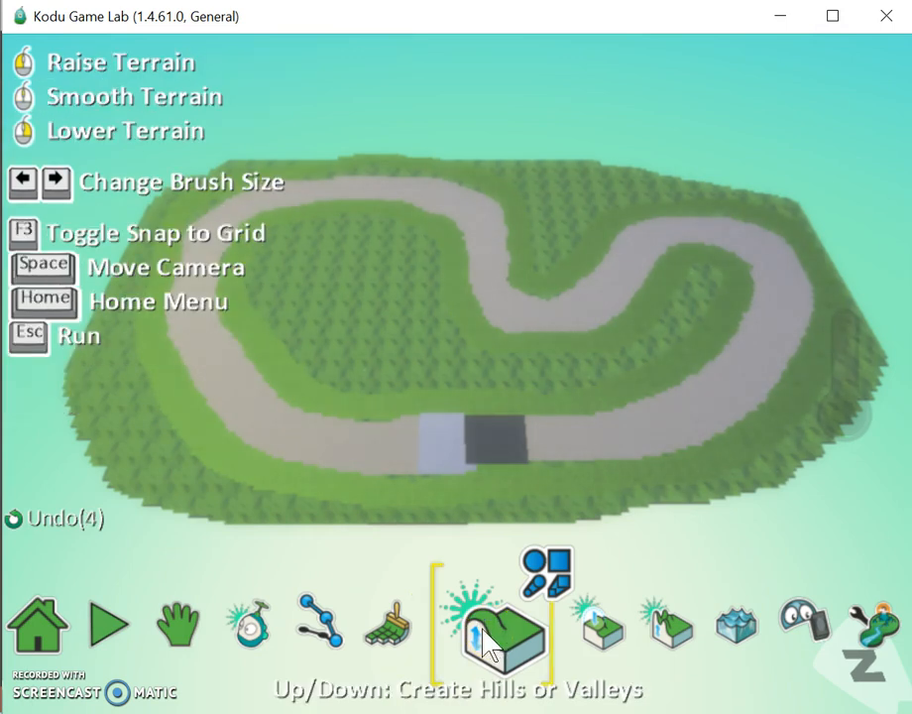
left_click(500, 624)
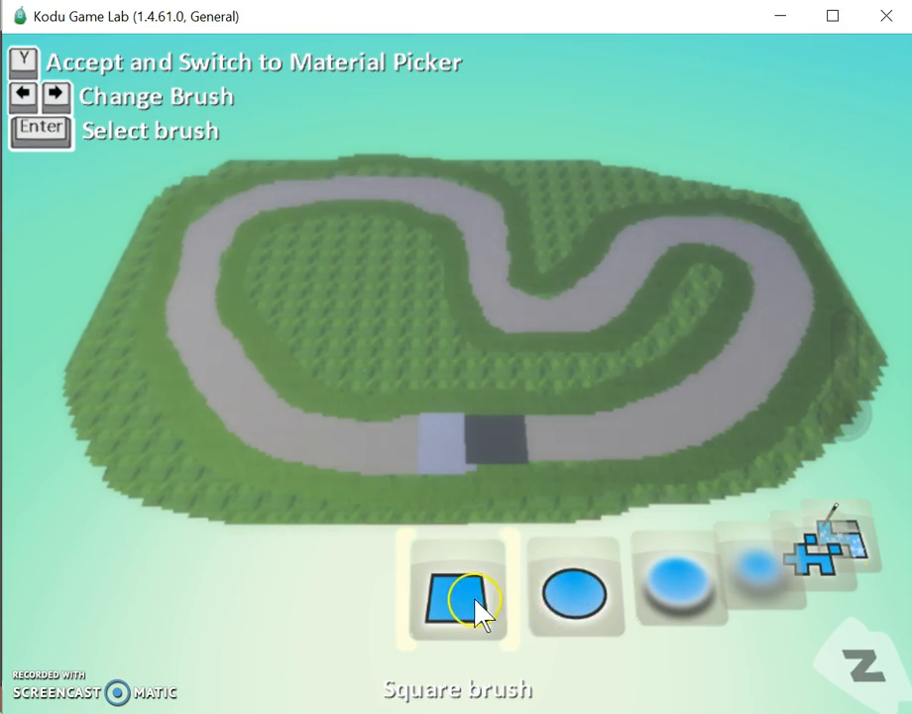
left_click(493, 618)
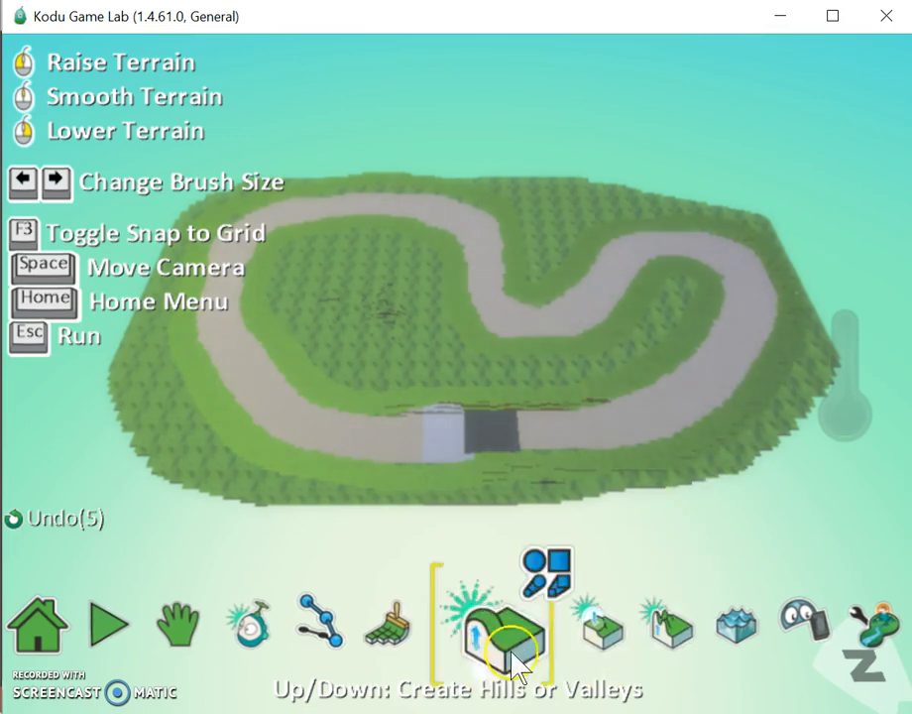
left_click(504, 623)
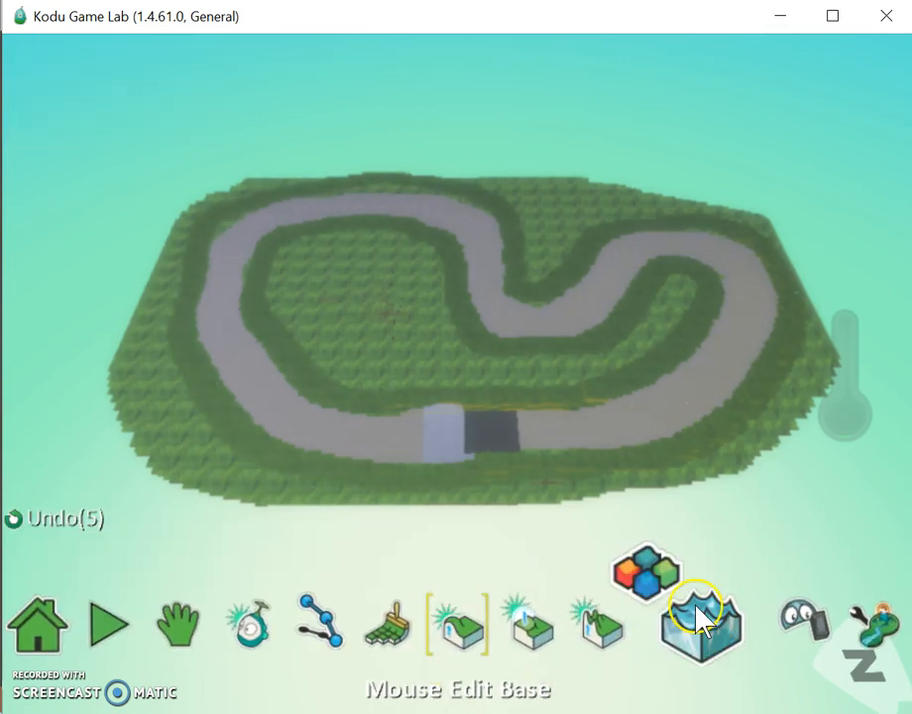
Step: Raise the grass inside the track loop into a hill
left_click(702, 618)
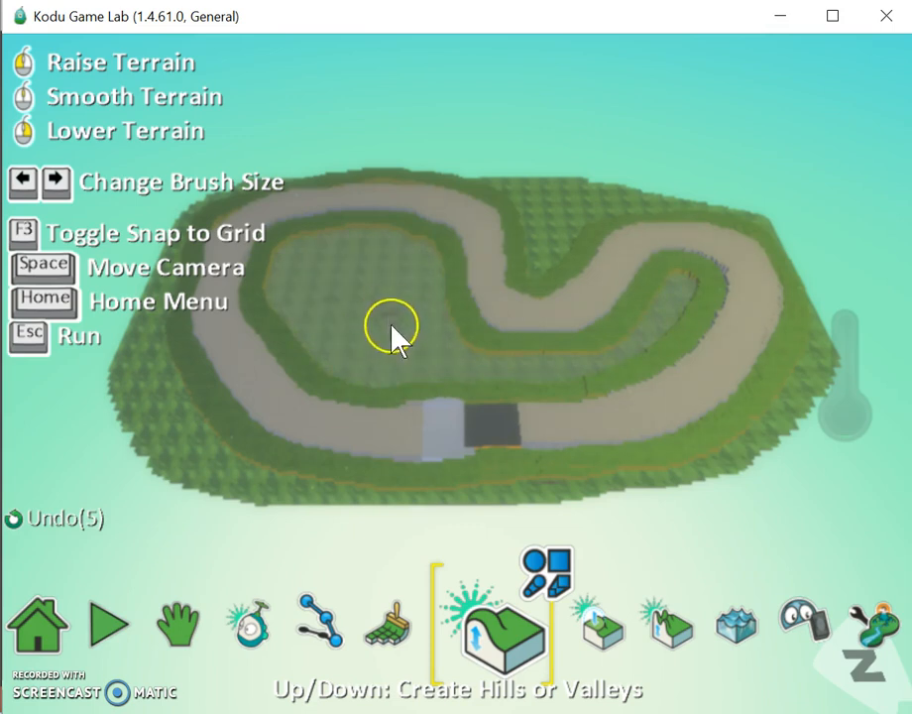
left_click(702, 622)
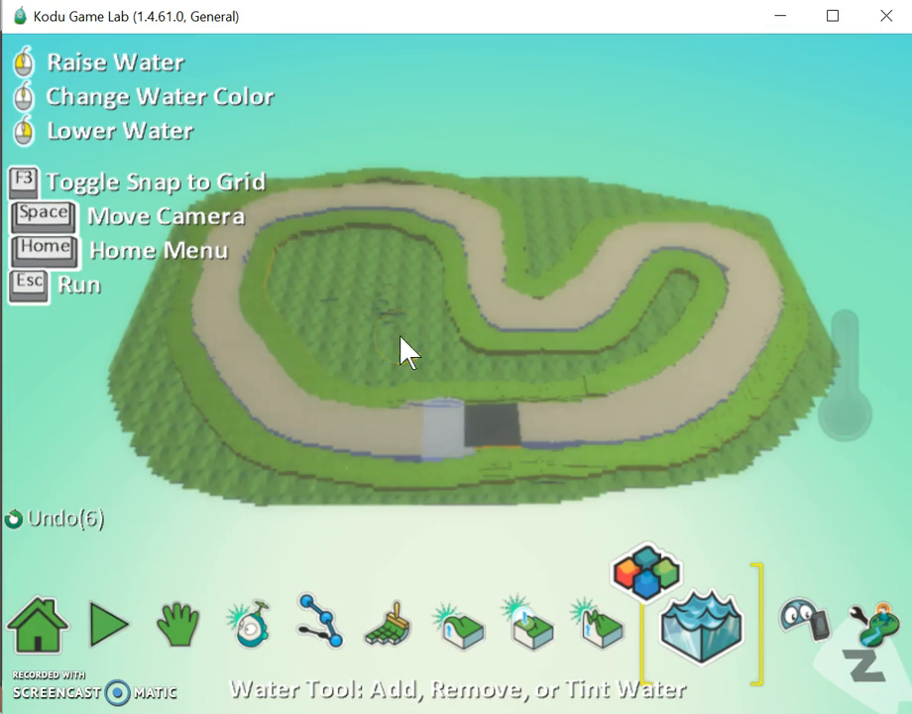
Step: Return to the hills tool and raise the infield grass a little more
left_click(400, 346)
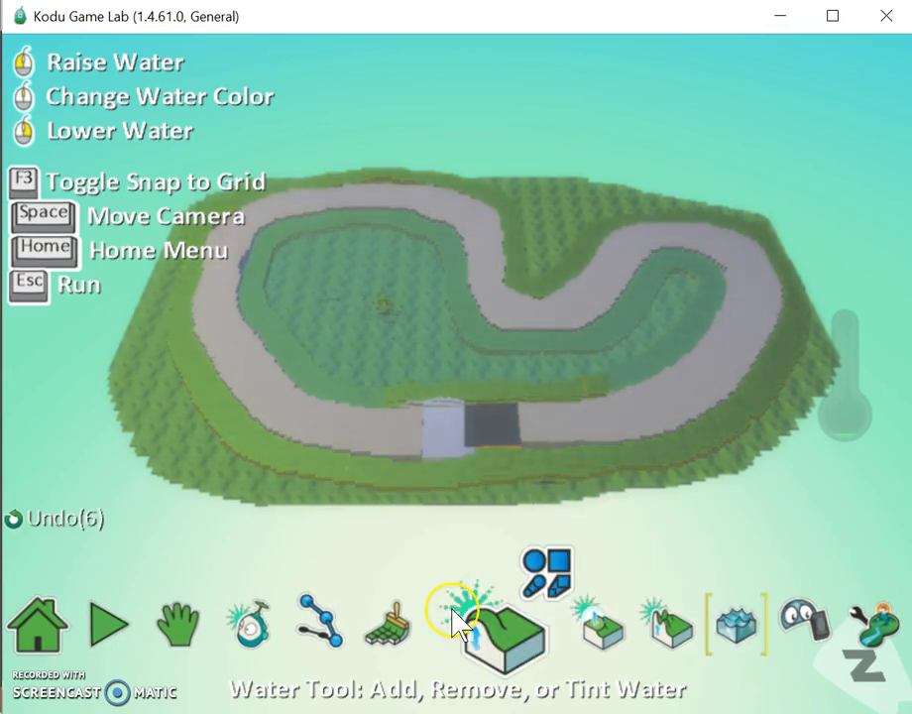
left_click(493, 624)
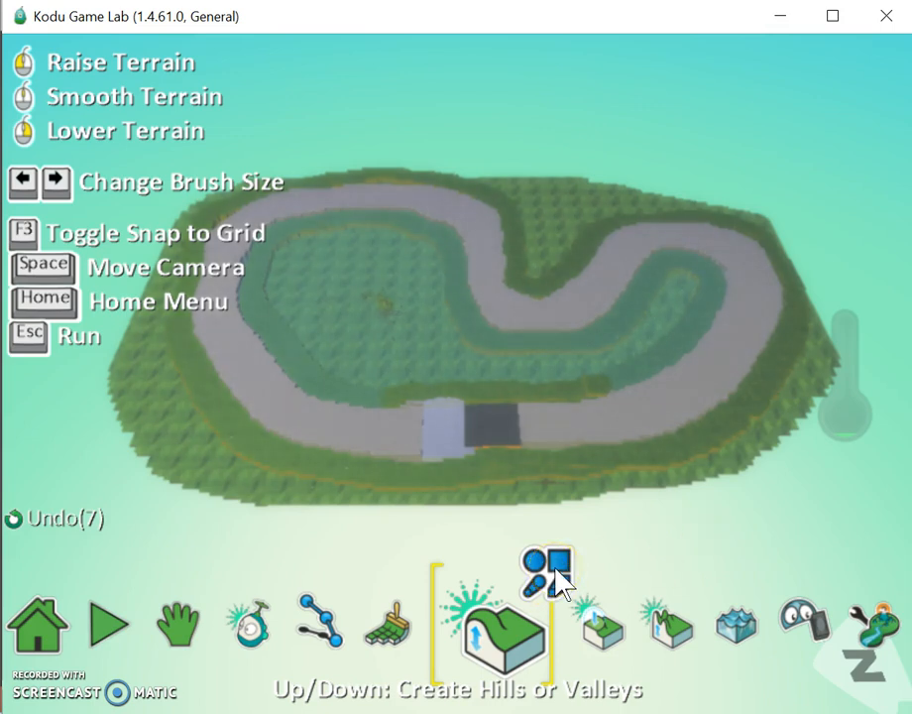
left_click(545, 574)
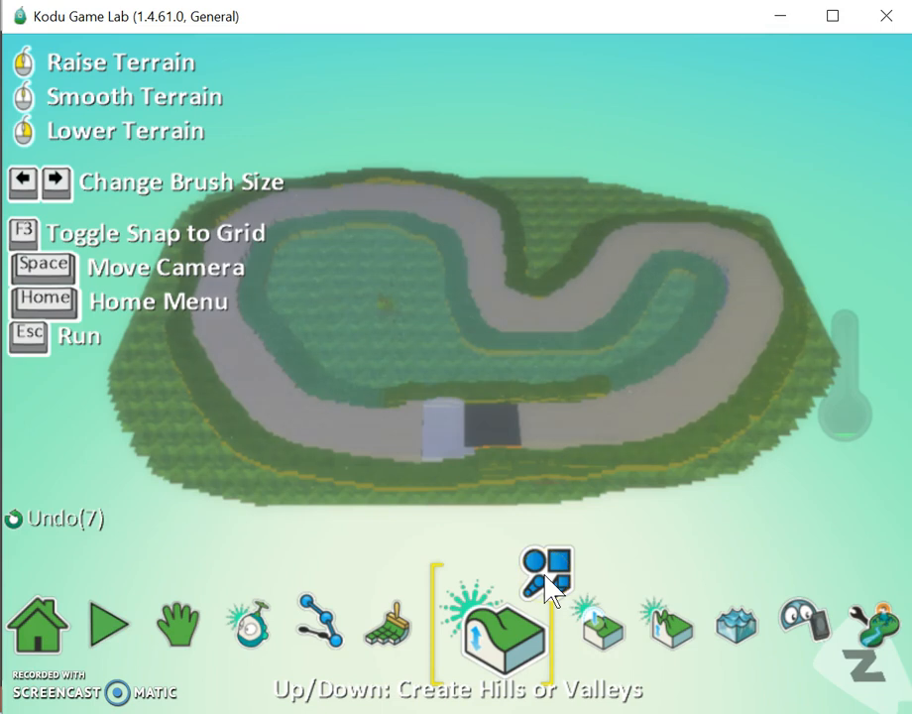
left_click(547, 575)
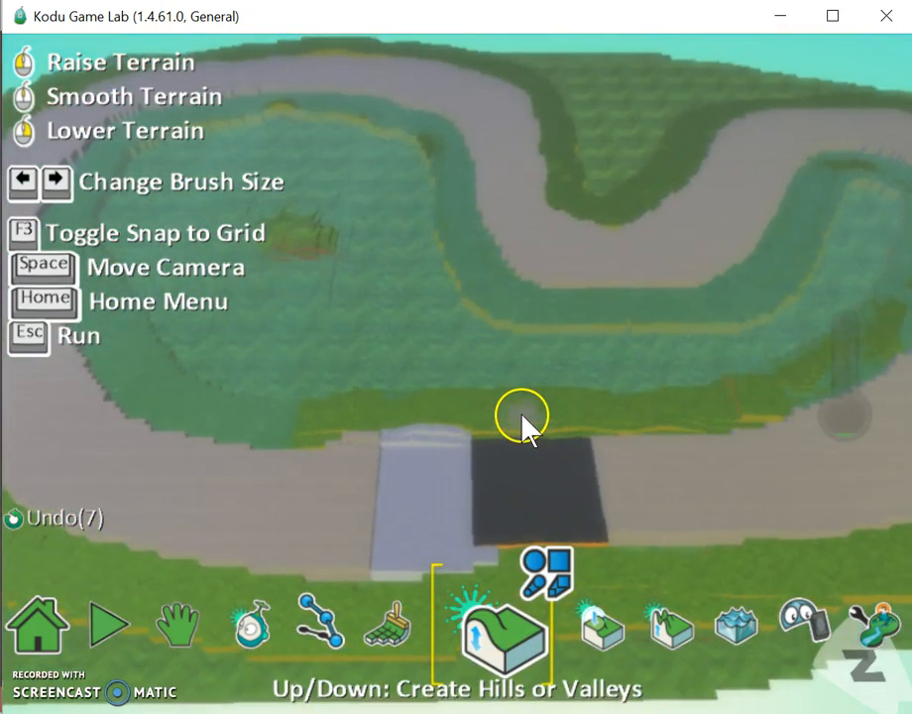
Step: Adjust the camera and switch to the object tool for adding characters
left_click(252, 625)
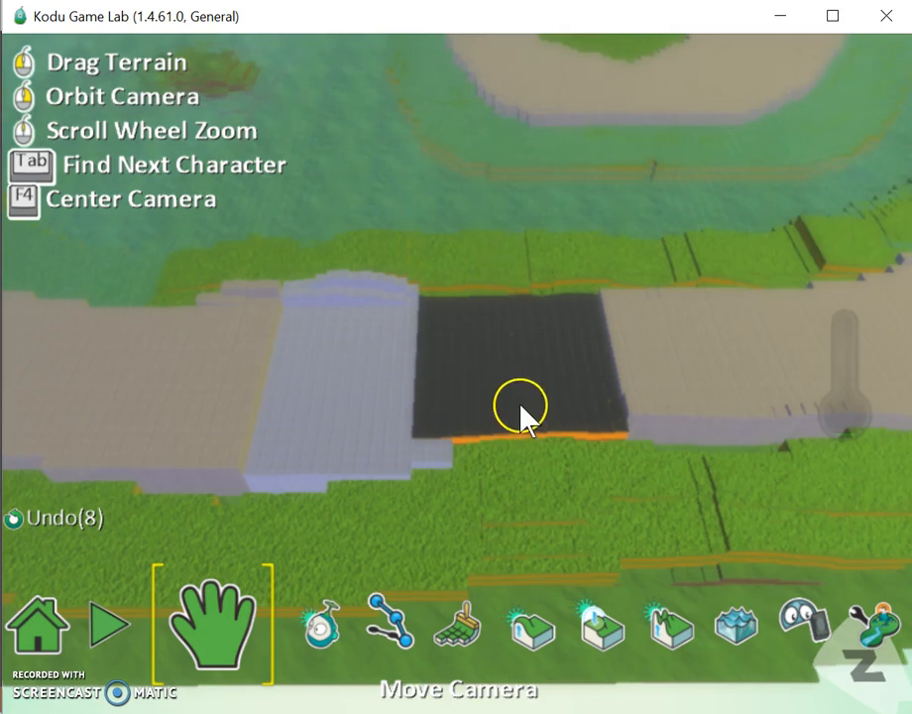
left_click(319, 624)
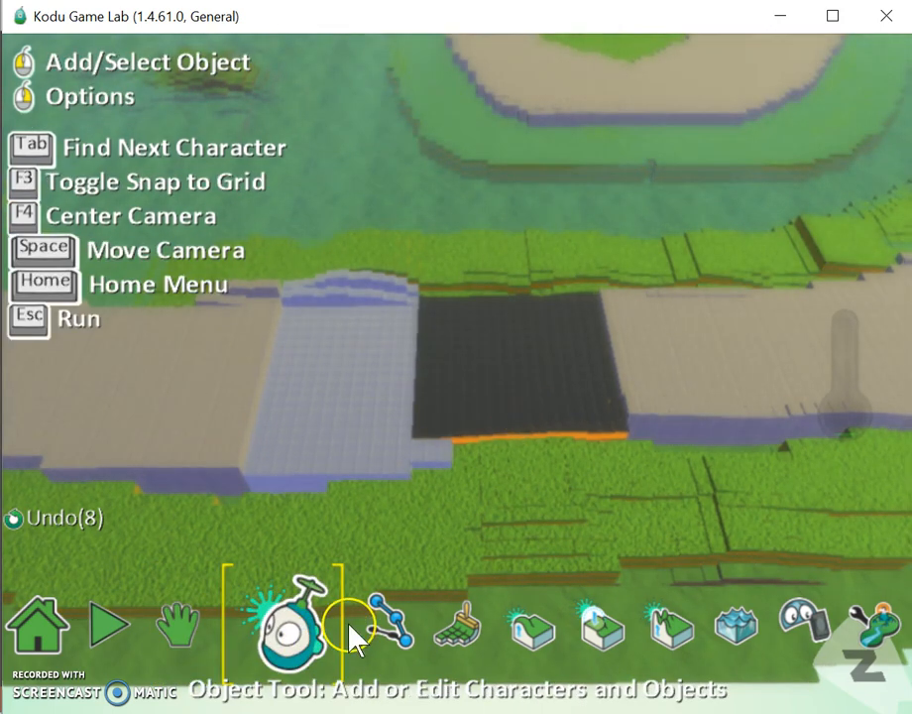
mouse_move(456, 341)
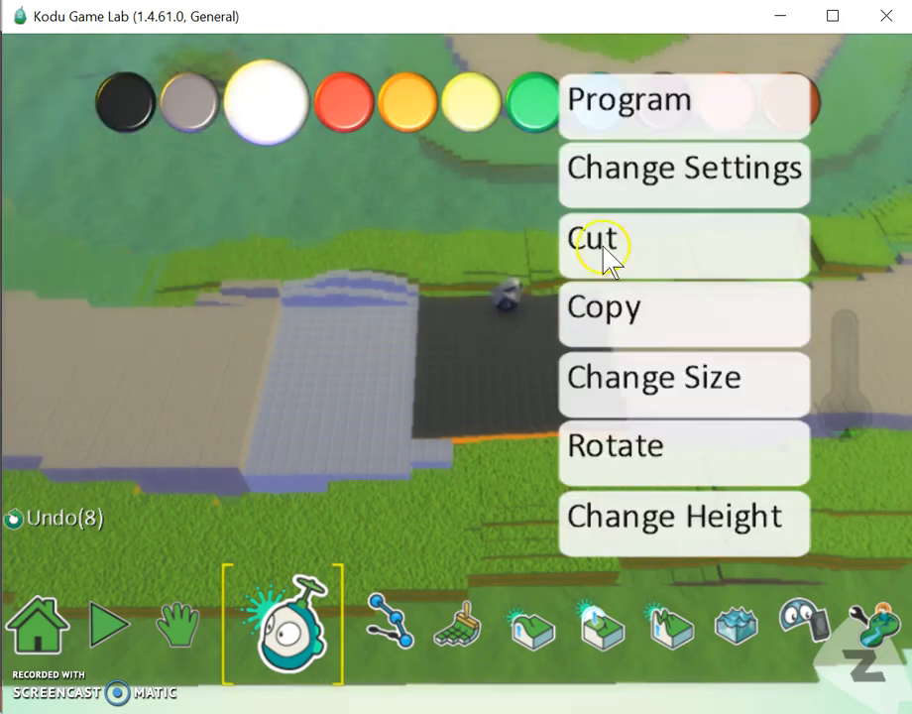
Step: Program rule 1: WHEN keyboard WASD, DO move quickly with an extra speed boost
left_click(629, 99)
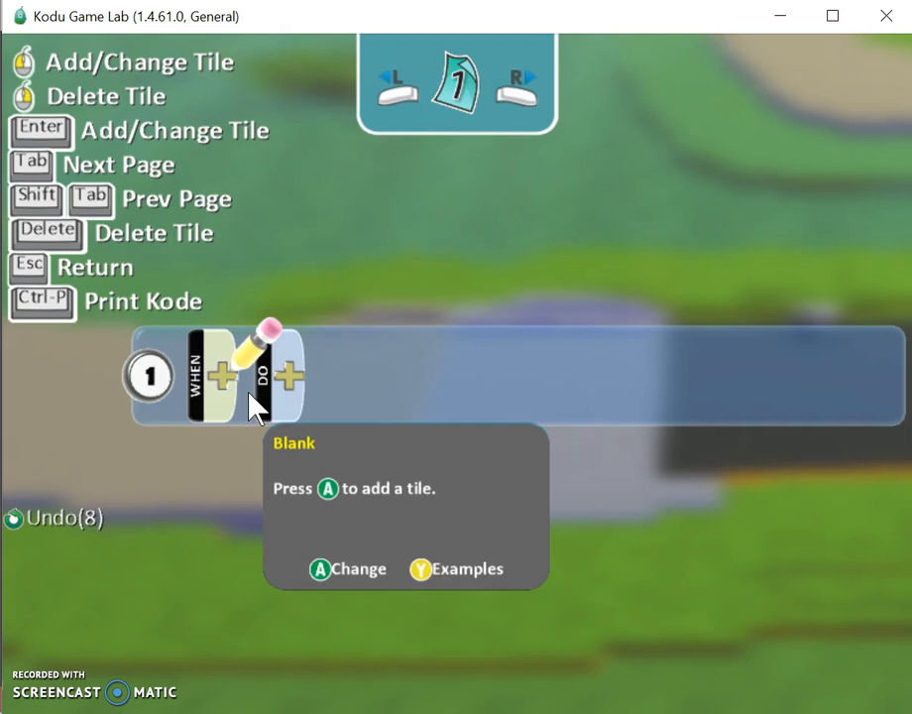
left_click(222, 375)
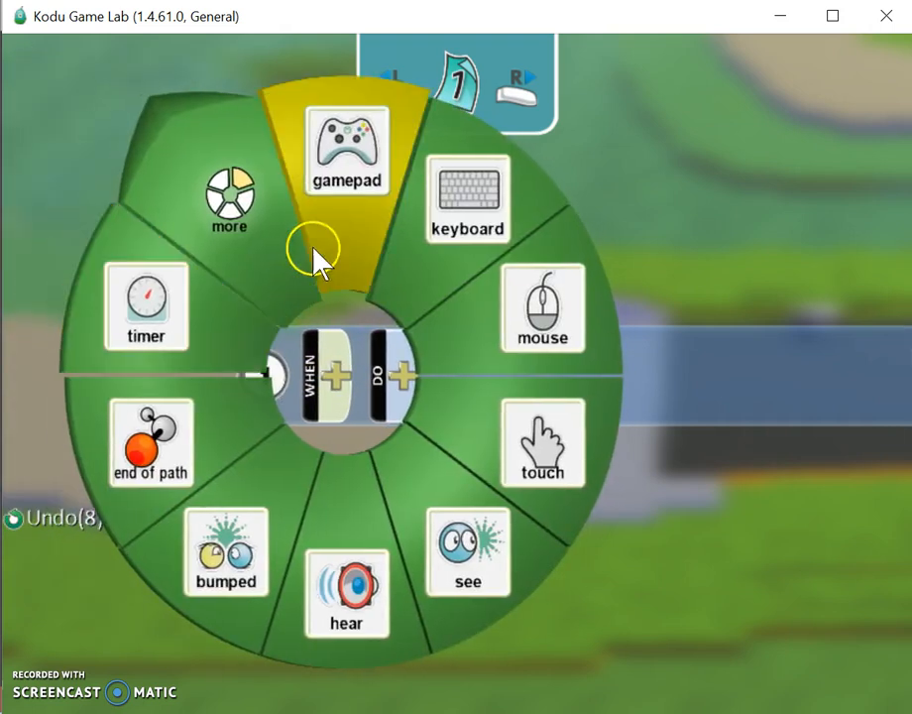
left_click(467, 198)
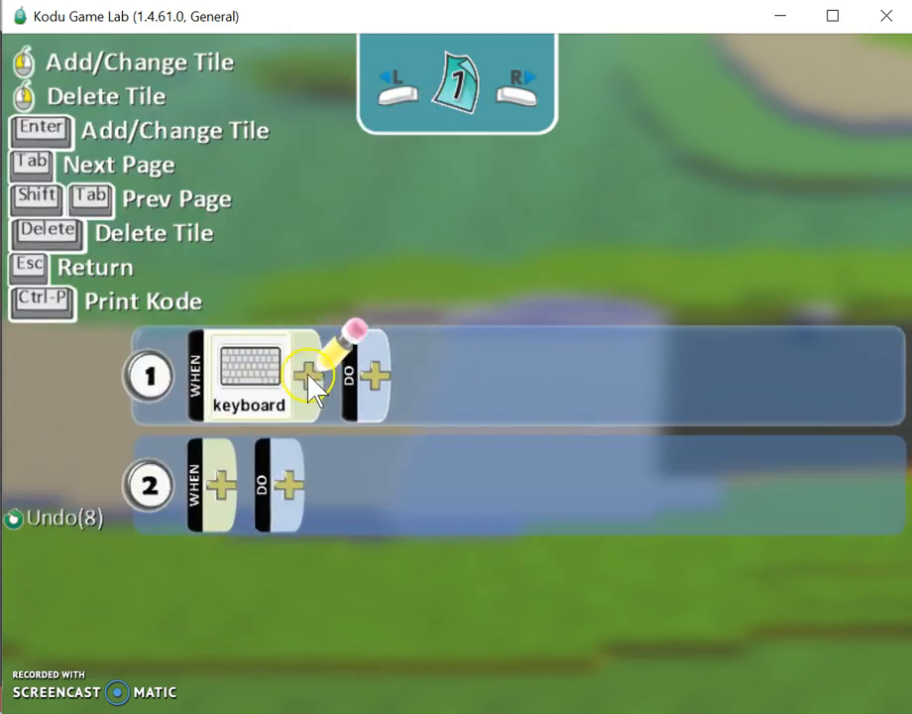
left_click(310, 376)
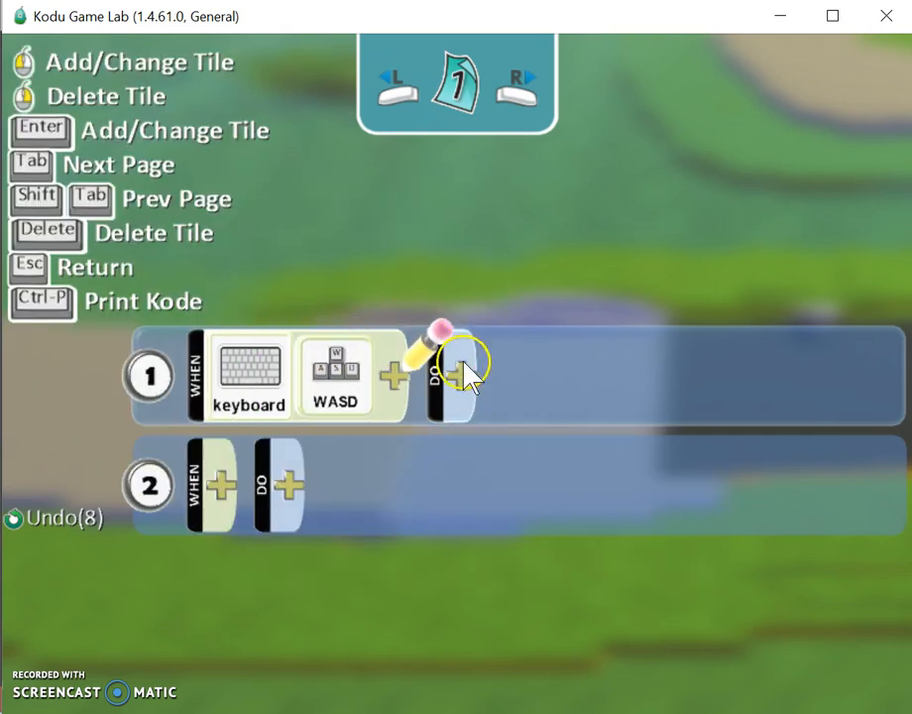
left_click(460, 375)
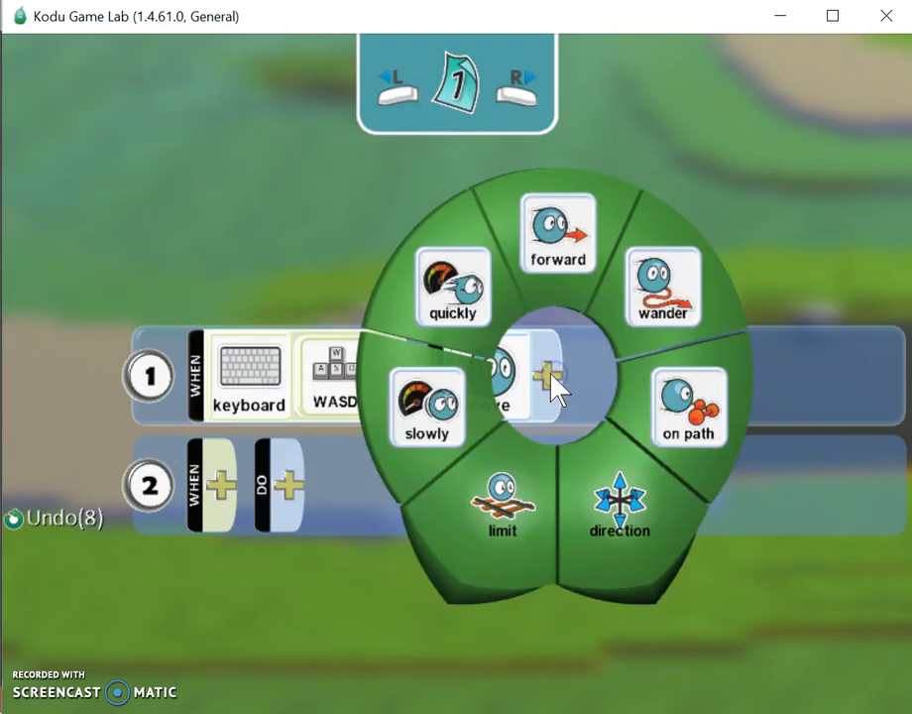
left_click(452, 285)
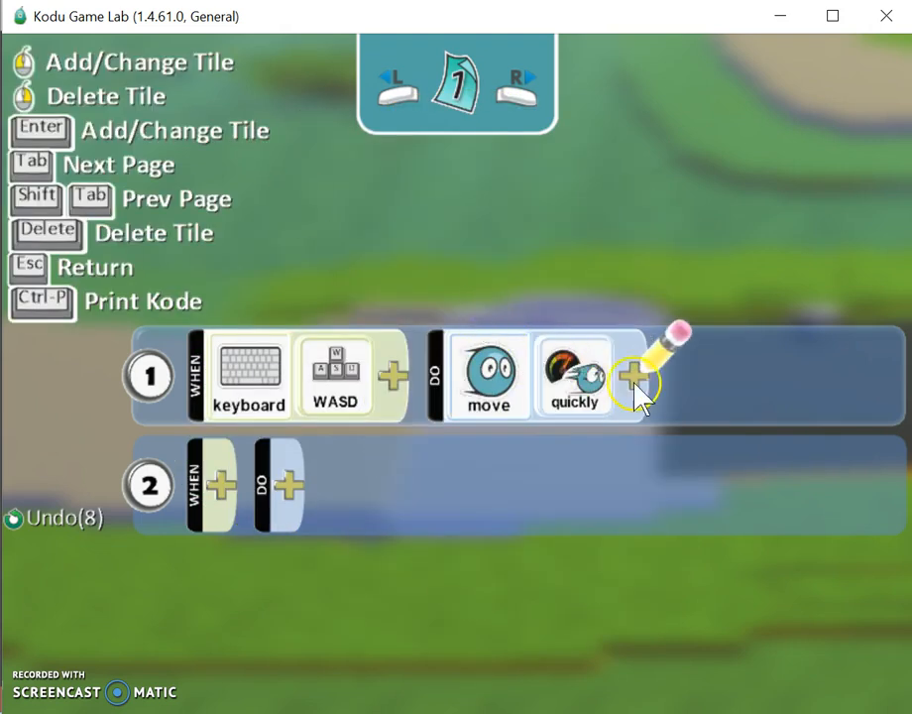
left_click(634, 375)
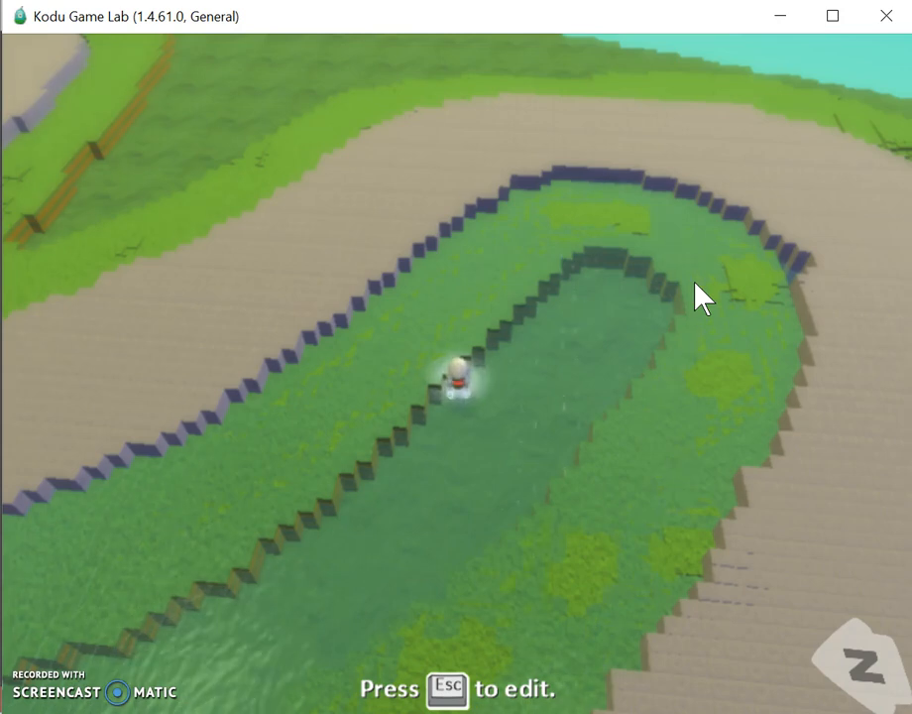
Step: Stop the running game with Escape and return to world editing
key("Escape")
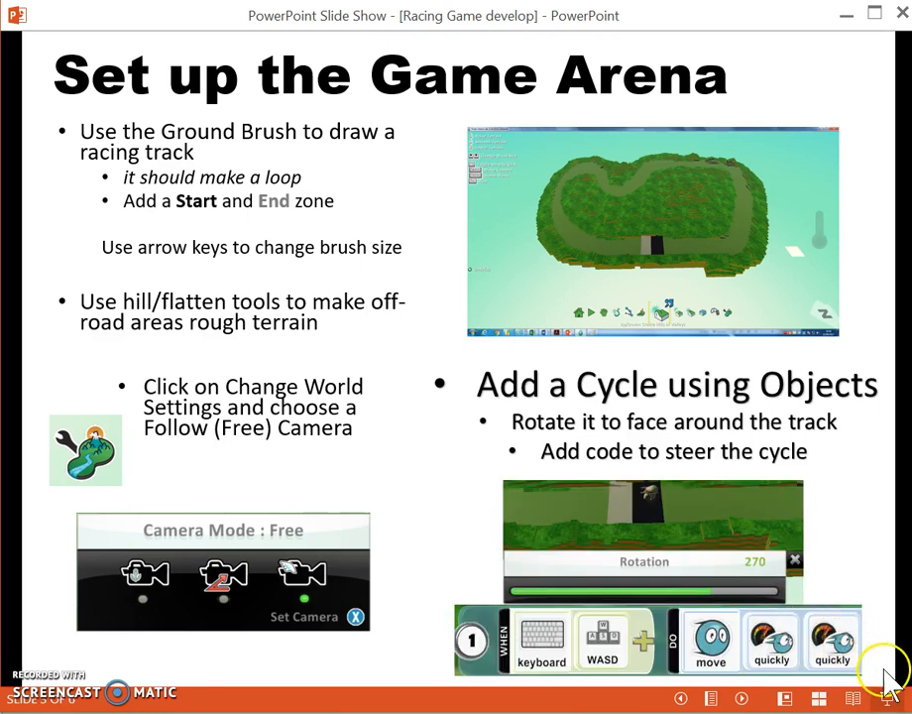
mouse_move(882, 674)
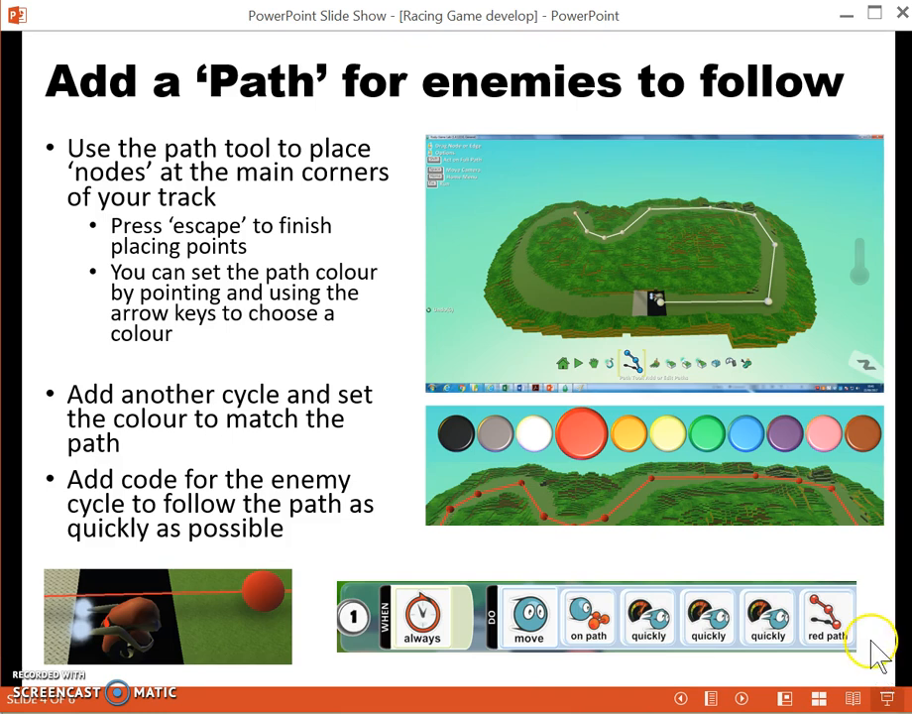
mouse_move(880, 650)
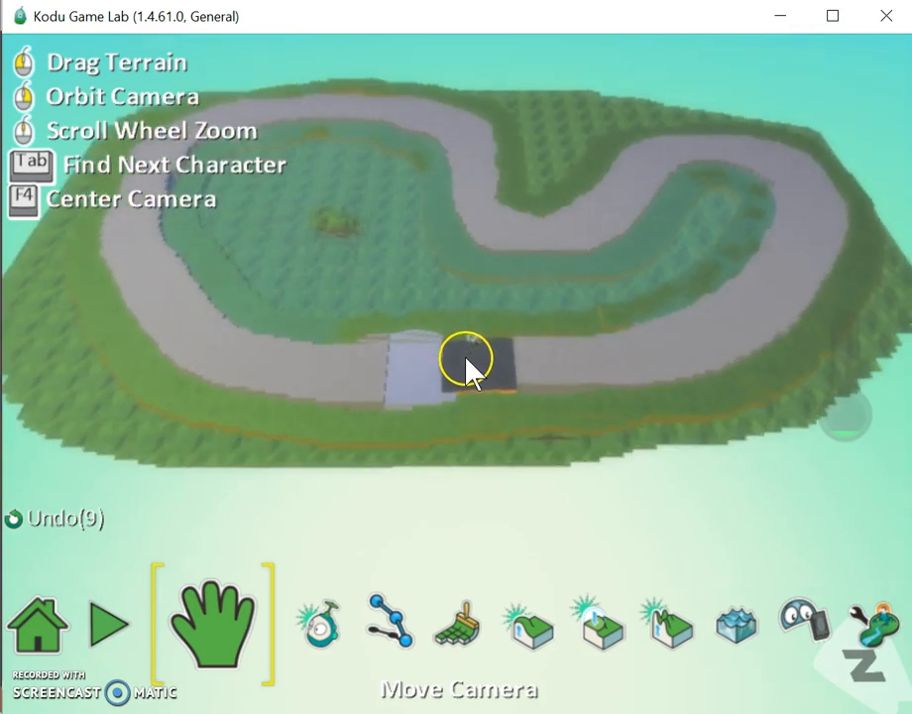
Step: With the Path Tool, lay red path nodes from the start tiles out to the track's right-hand corner
left_click(389, 623)
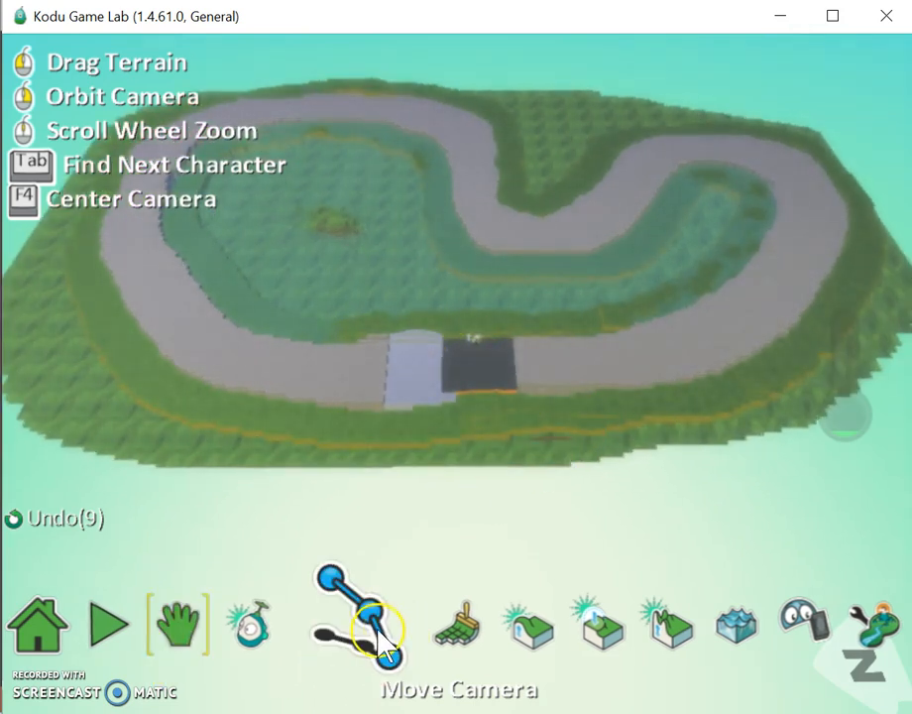
left_click(360, 622)
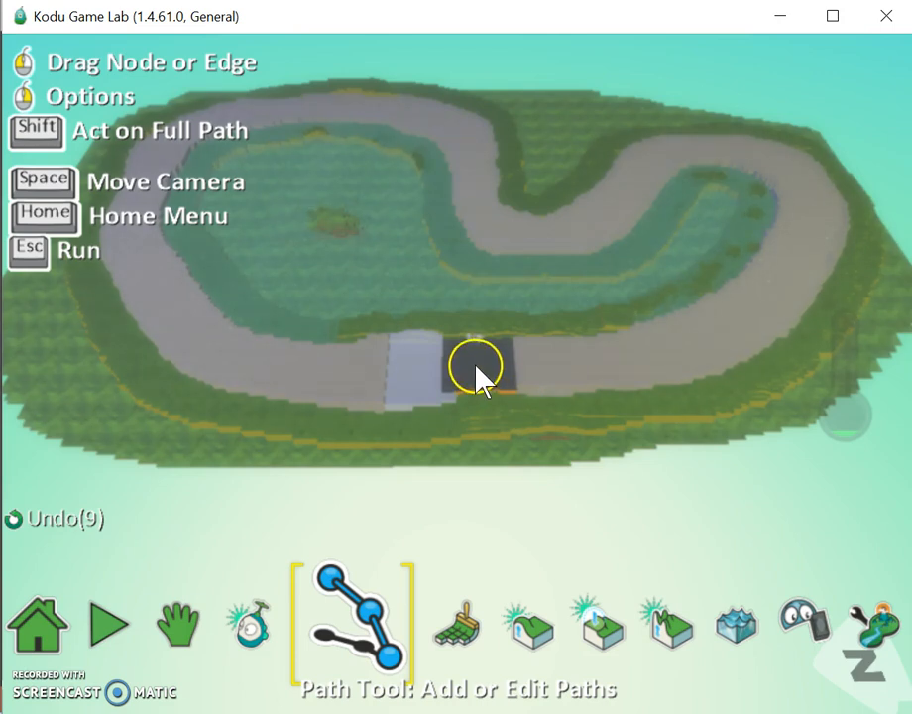
left_click_drag(476, 366, 658, 356)
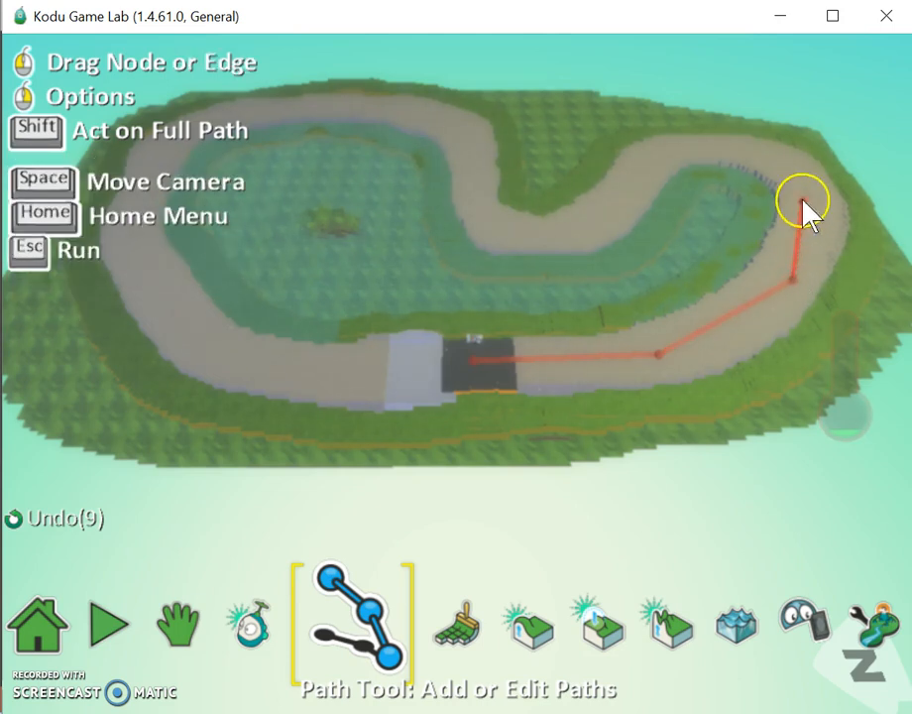
left_click_drag(796, 199, 743, 148)
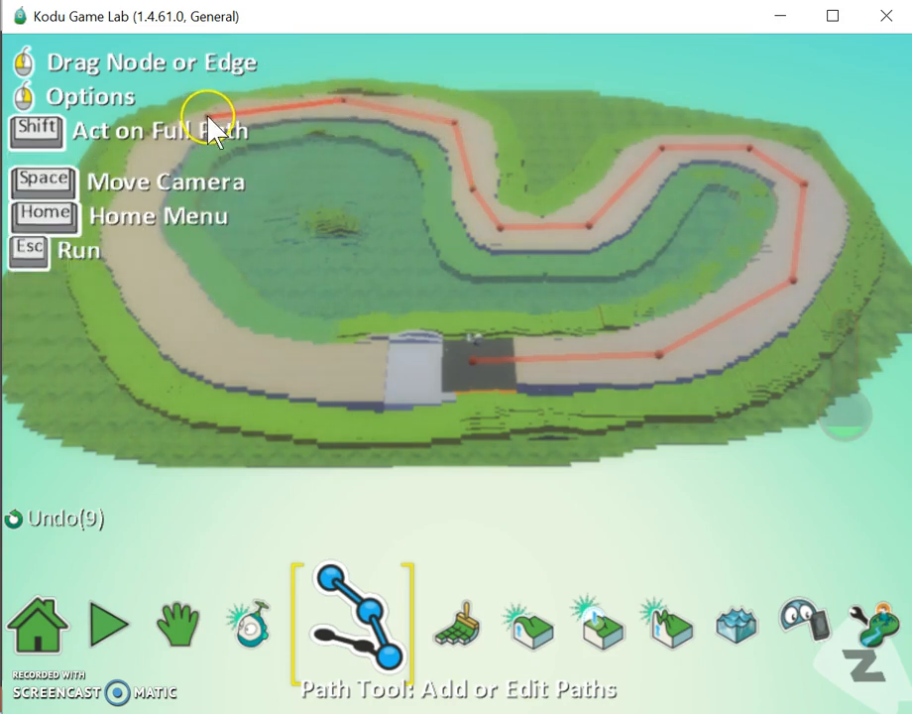
mouse_move(149, 282)
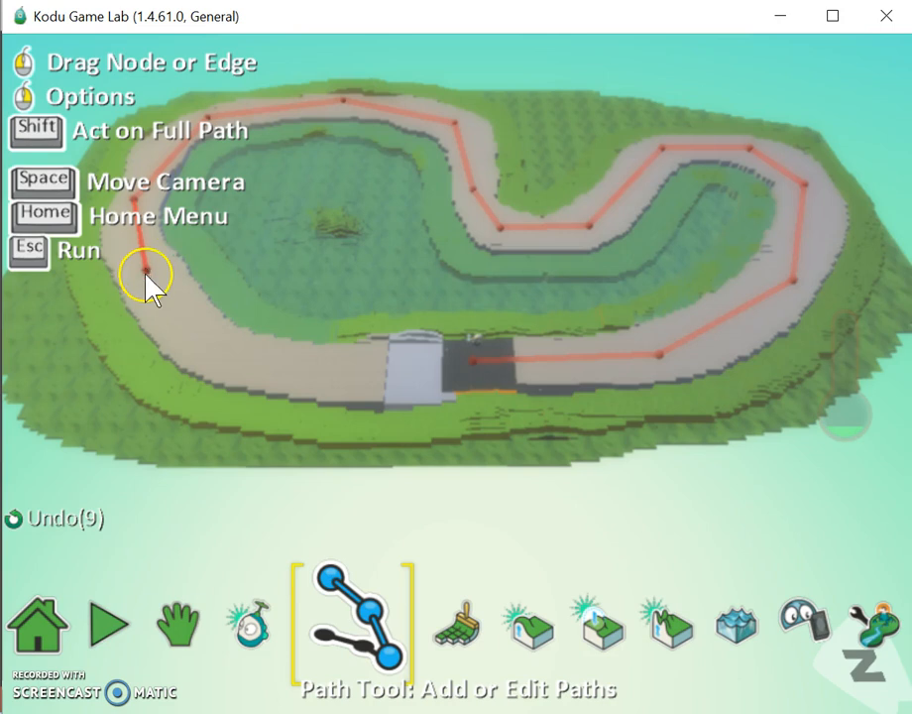
left_click(321, 374)
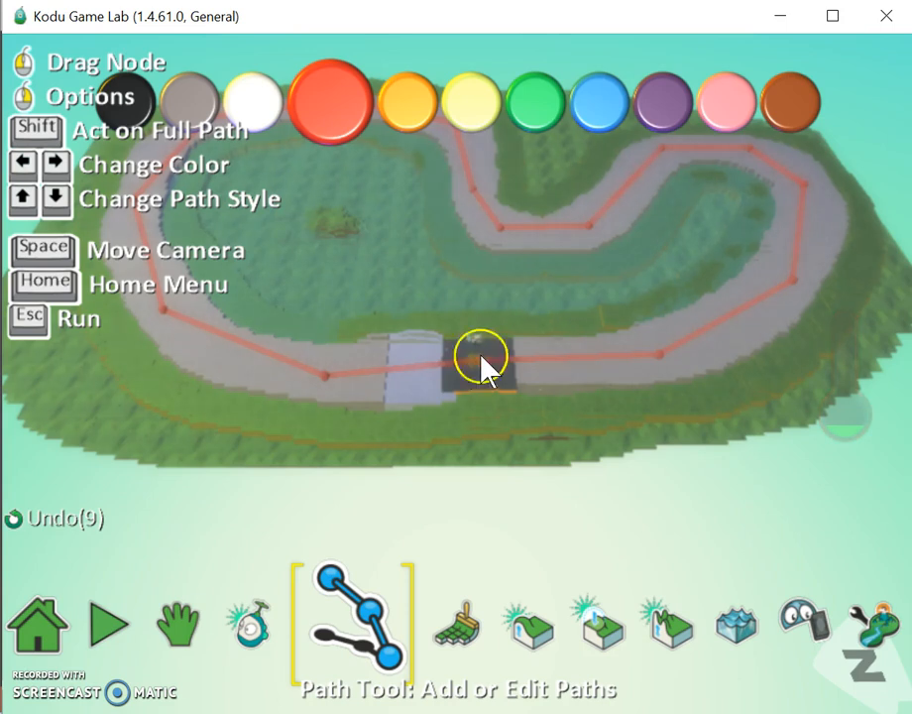
Step: Drag a path node below the start line and back onto the track, and set the path colour to red
left_click_drag(486, 357, 397, 476)
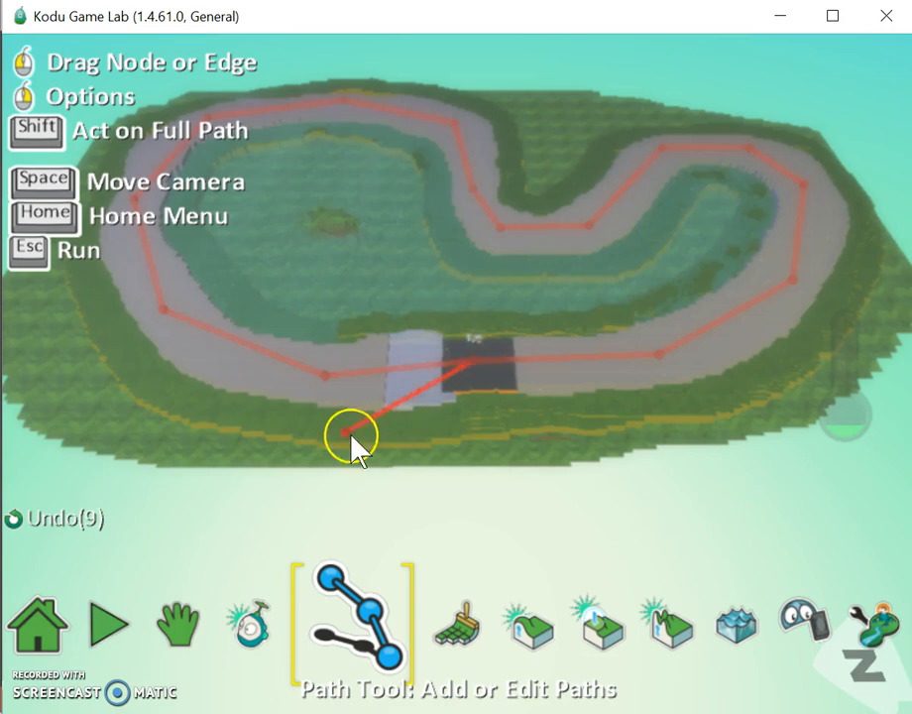
left_click_drag(353, 436, 515, 407)
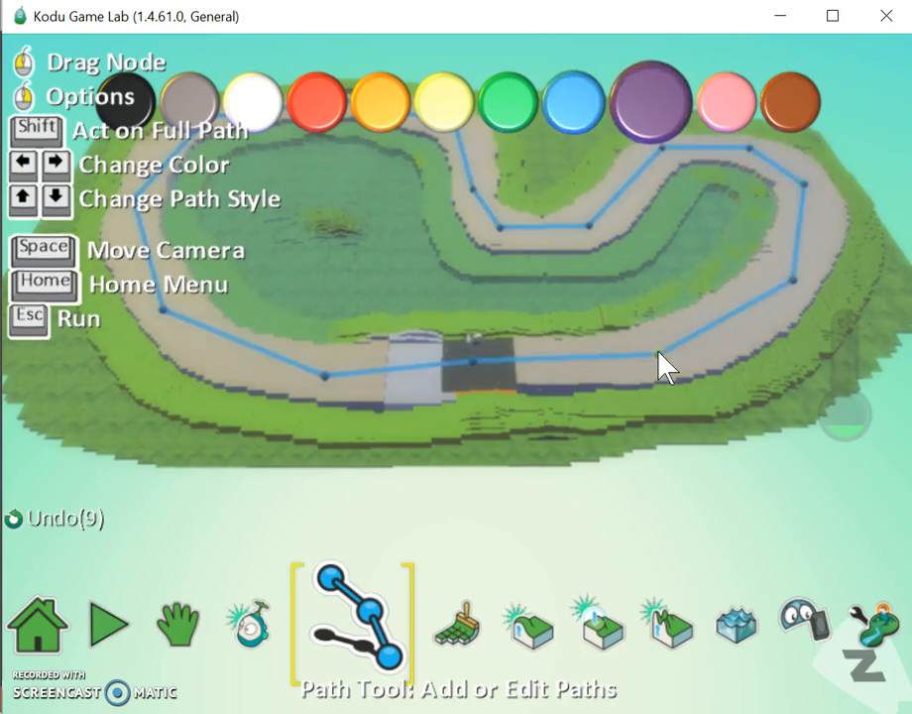
left_click(317, 101)
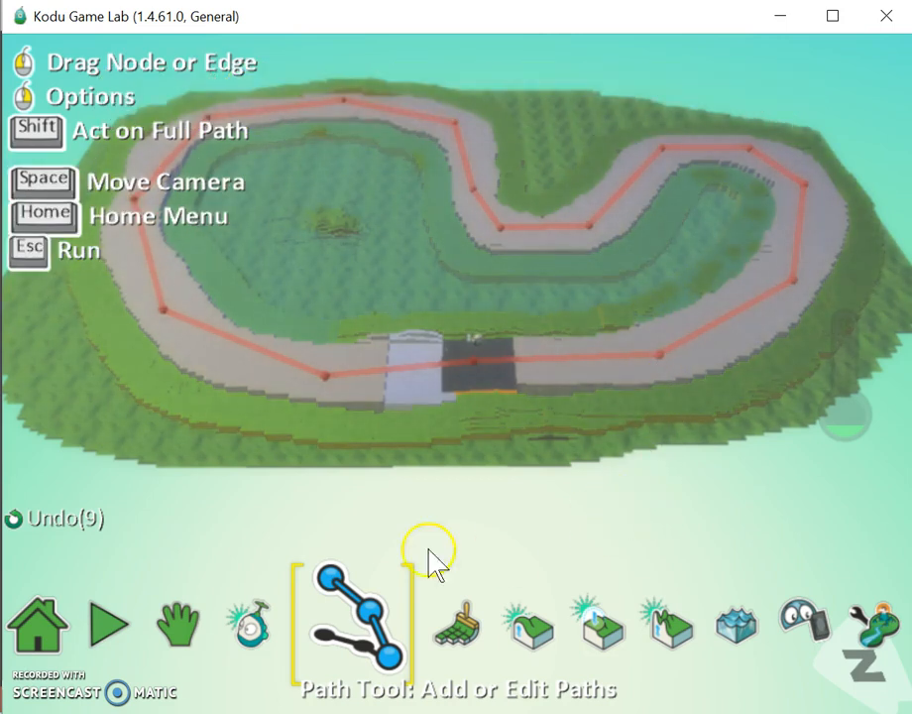
left_click(287, 623)
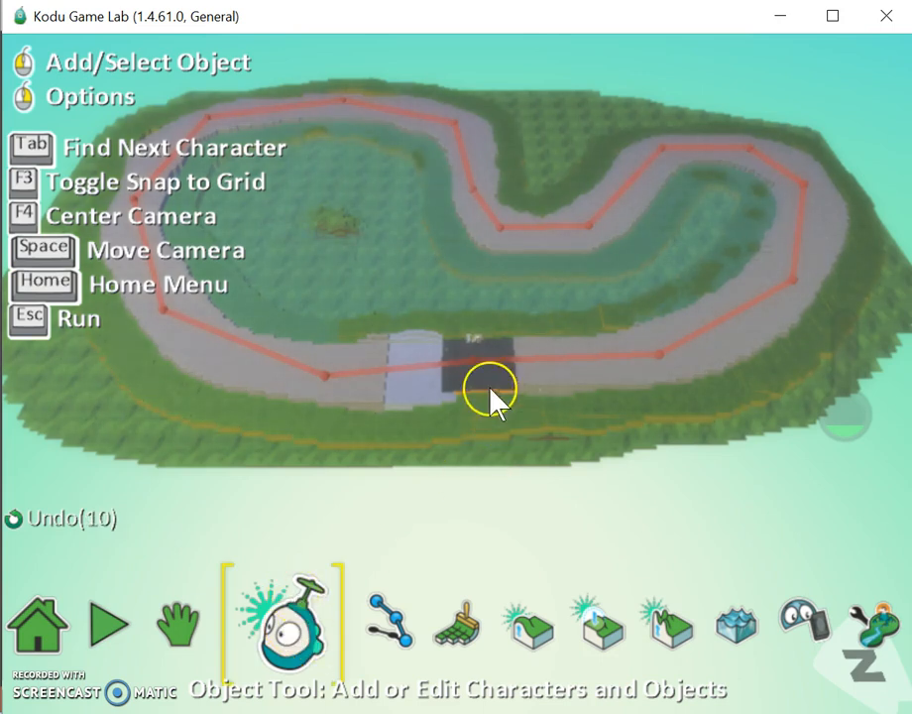
Step: Rotate the start-line cycle to about 274 degrees so it faces along the track
left_click(486, 387)
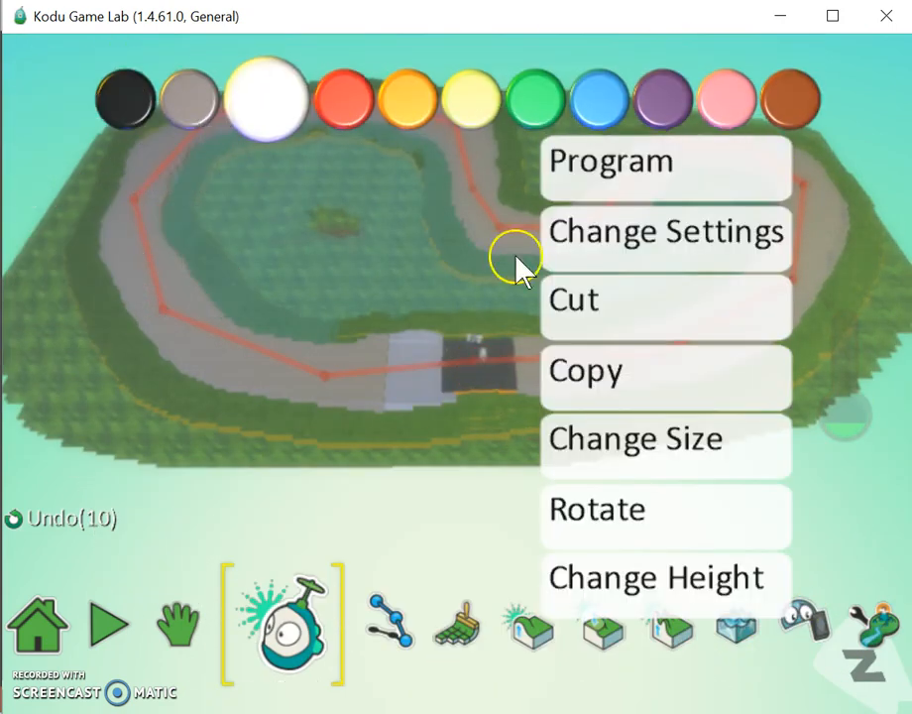
left_click(595, 507)
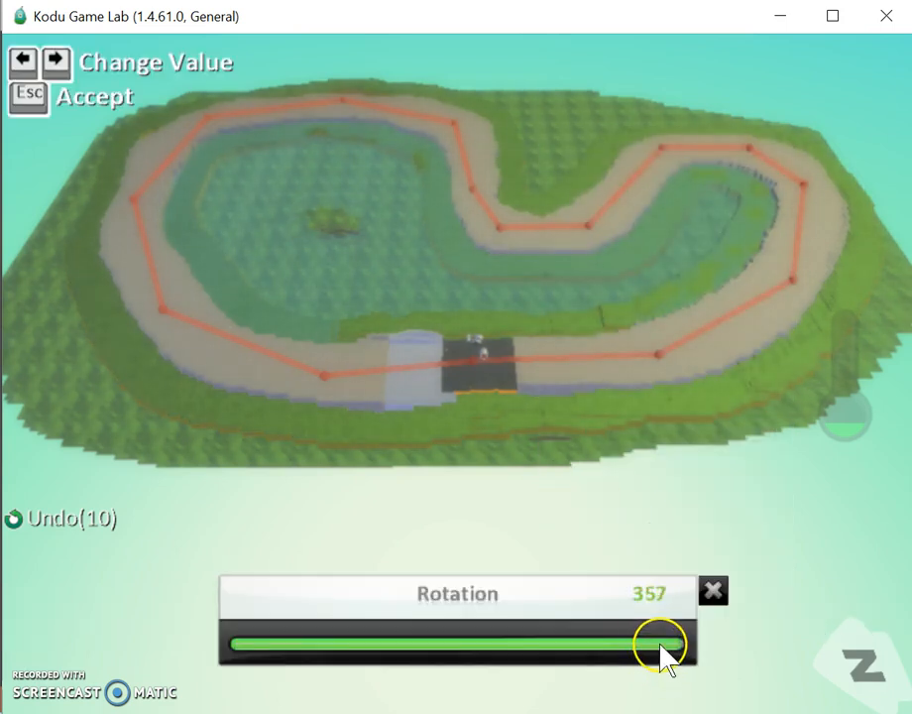
left_click_drag(654, 644, 674, 650)
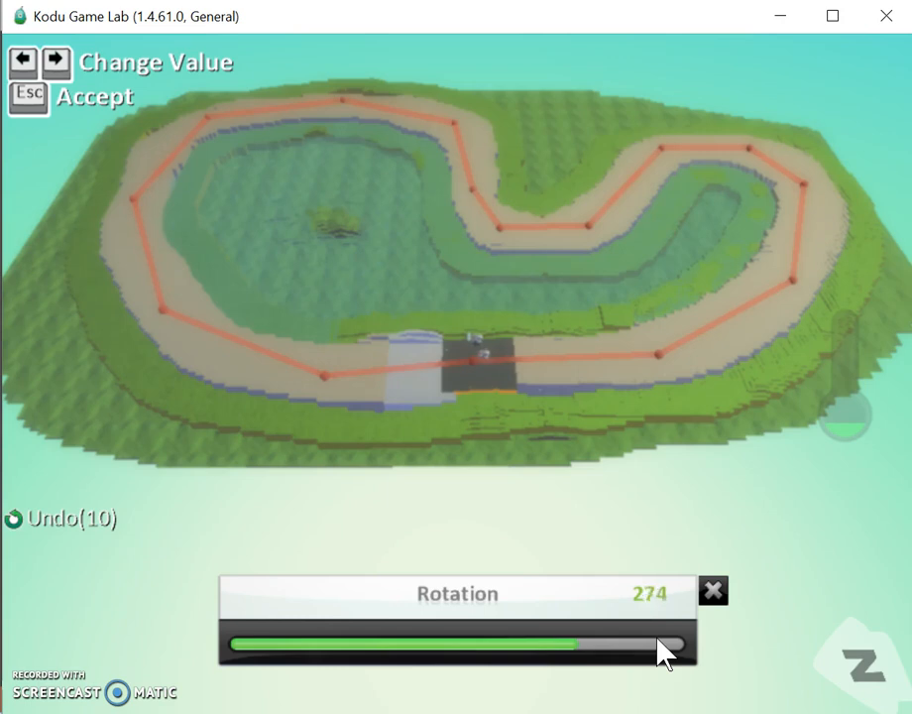
left_click_drag(684, 644, 673, 644)
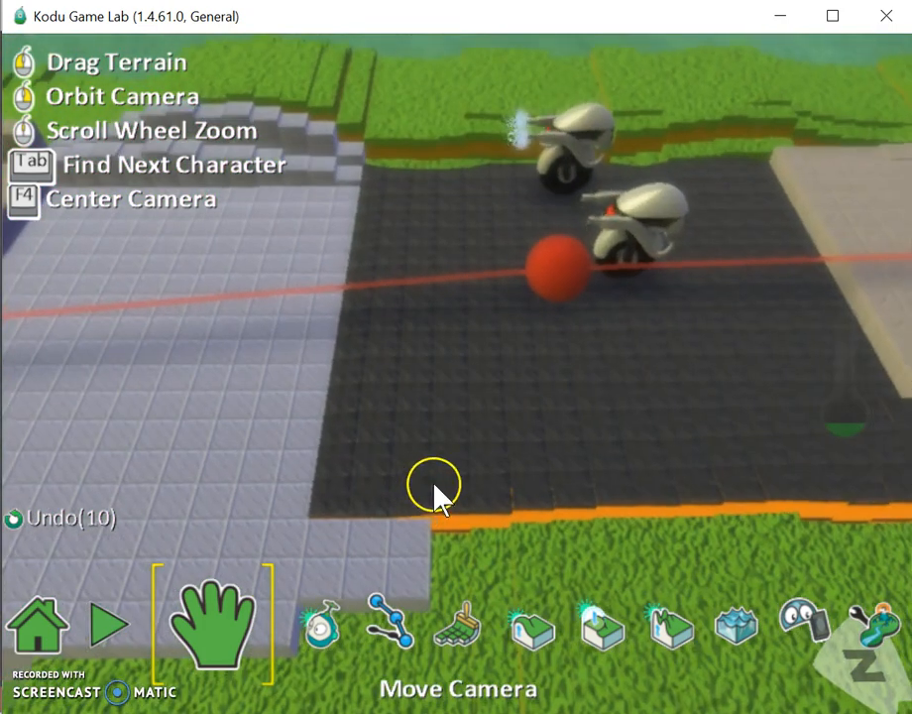
Step: Select the second cycle, enter its program and set rule 1's condition to always
left_click(297, 625)
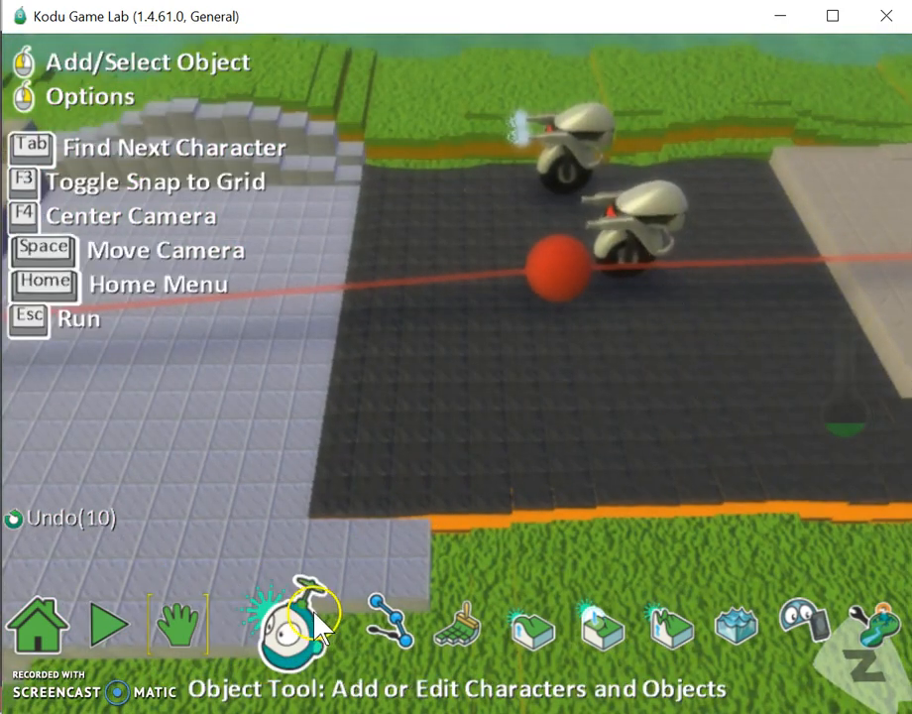
left_click(638, 228)
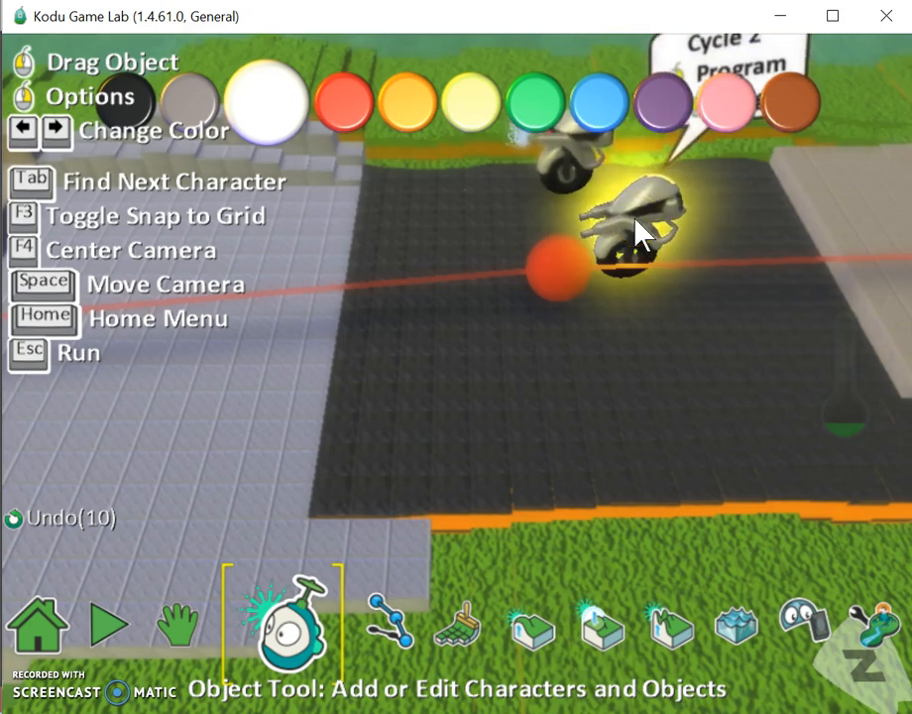
left_click(343, 99)
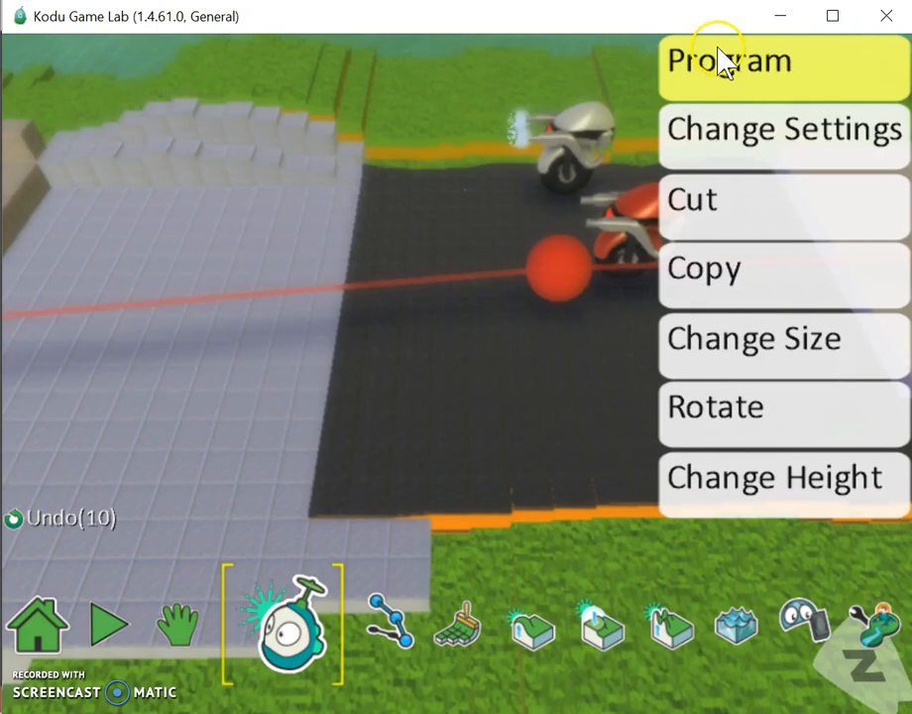
left_click(728, 59)
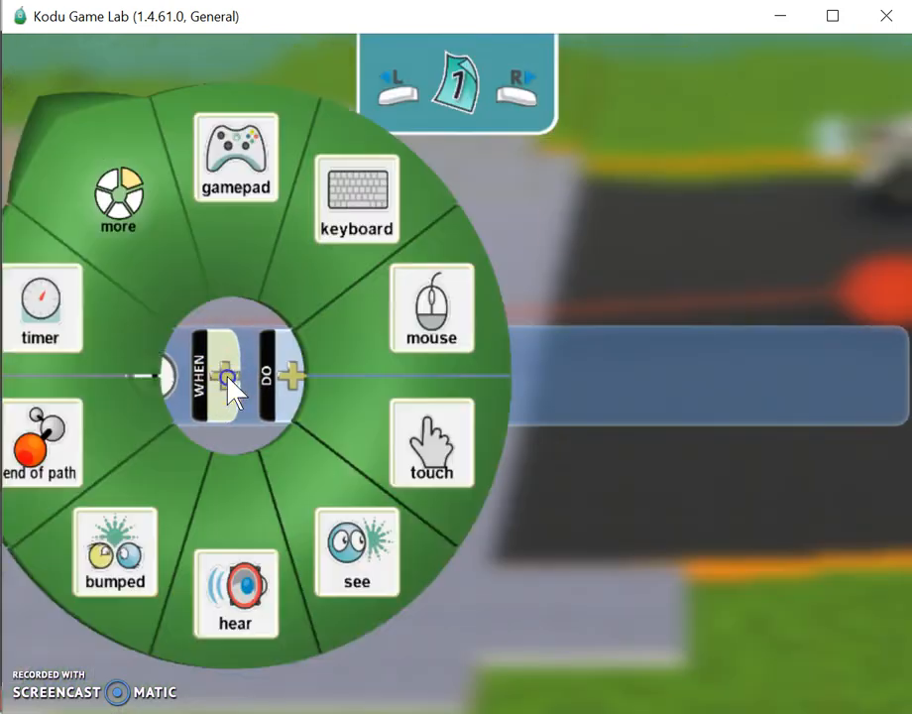
left_click(119, 202)
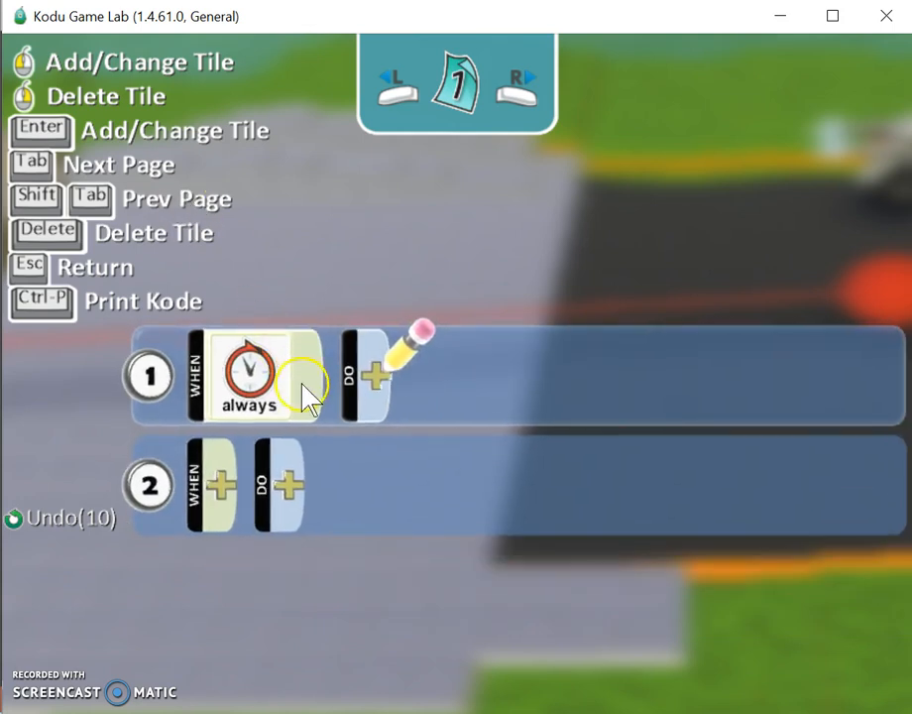
mouse_move(287, 377)
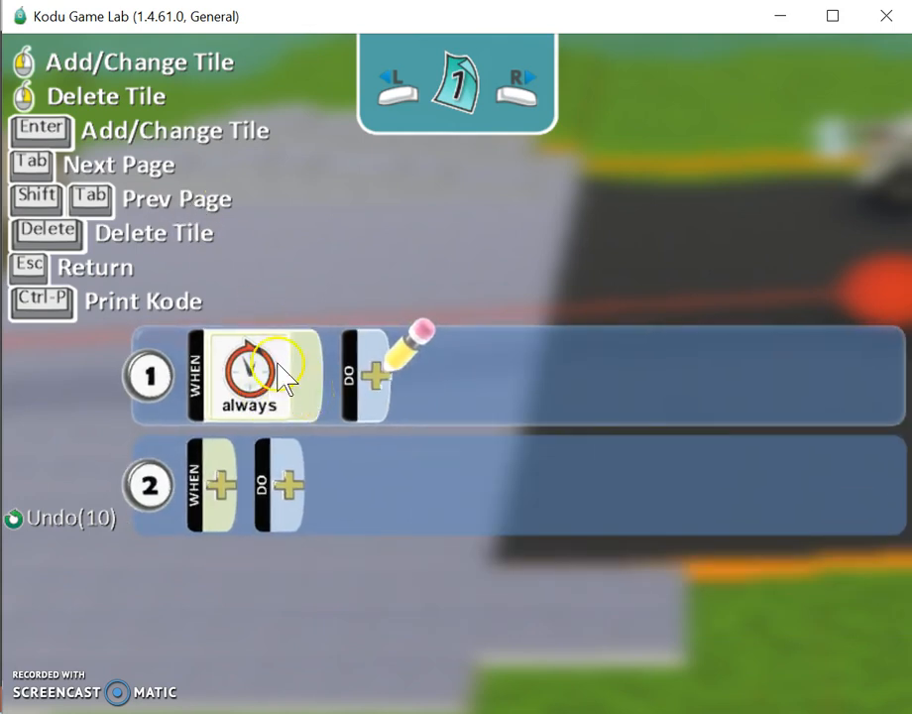
Step: Set rule 1's action to move on the red path quickly
left_click(375, 377)
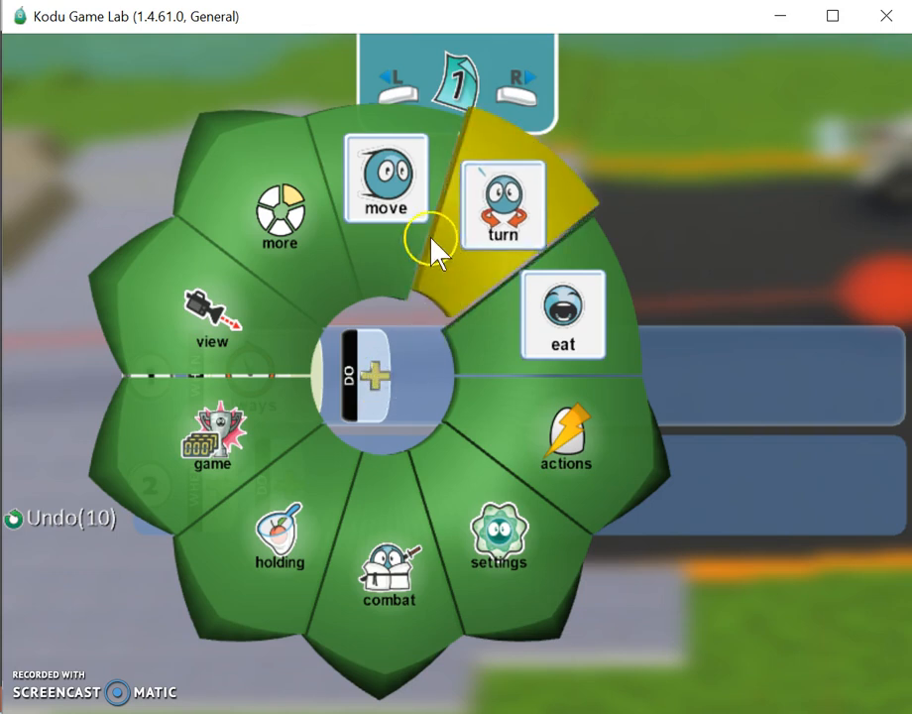
left_click(387, 178)
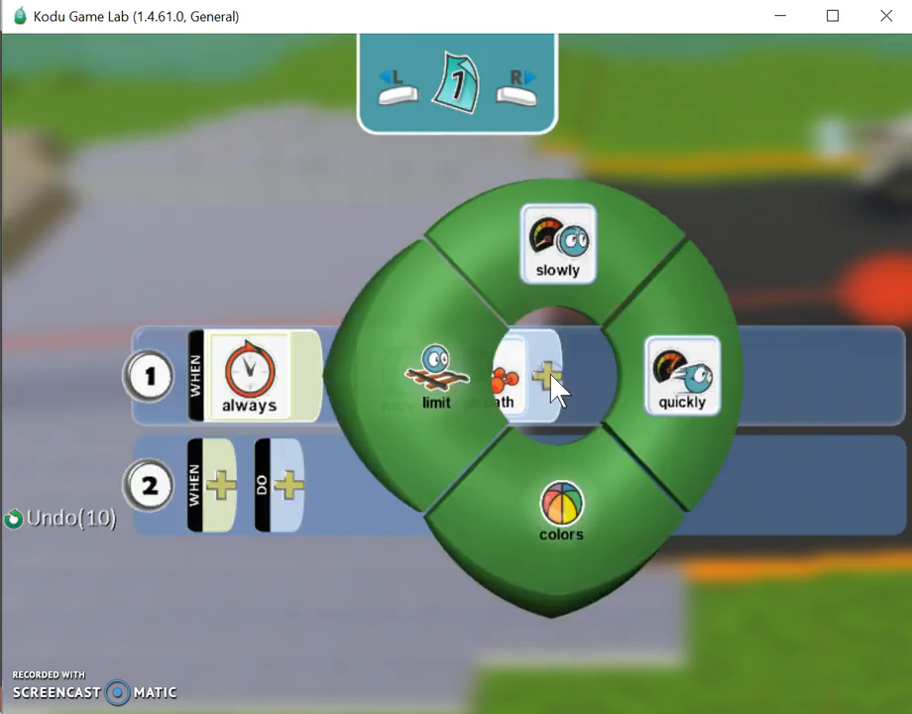
left_click(561, 507)
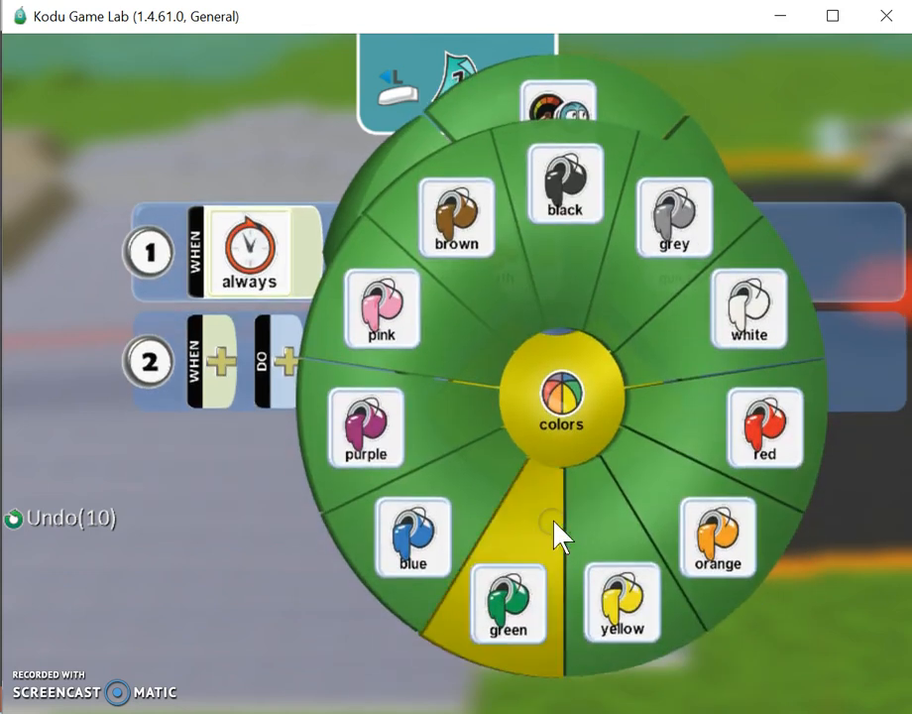
left_click(766, 429)
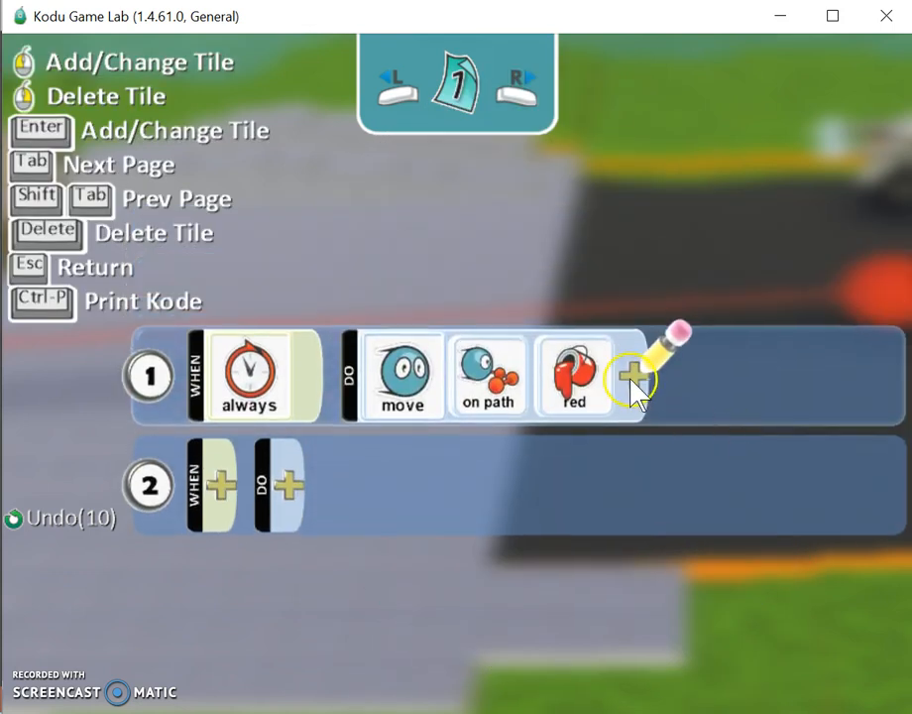
left_click(631, 377)
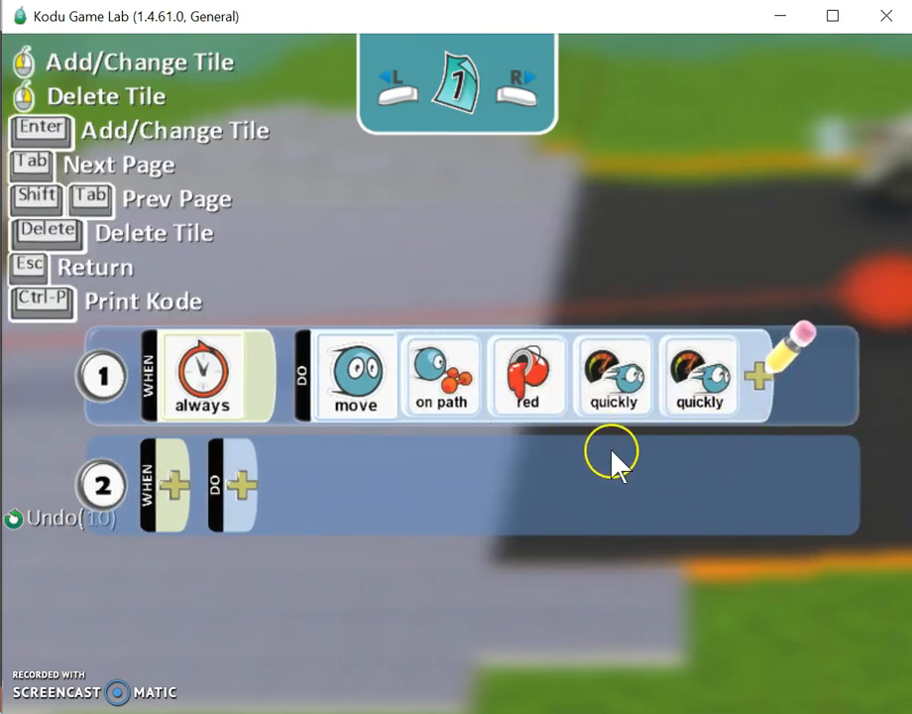
mouse_move(432, 539)
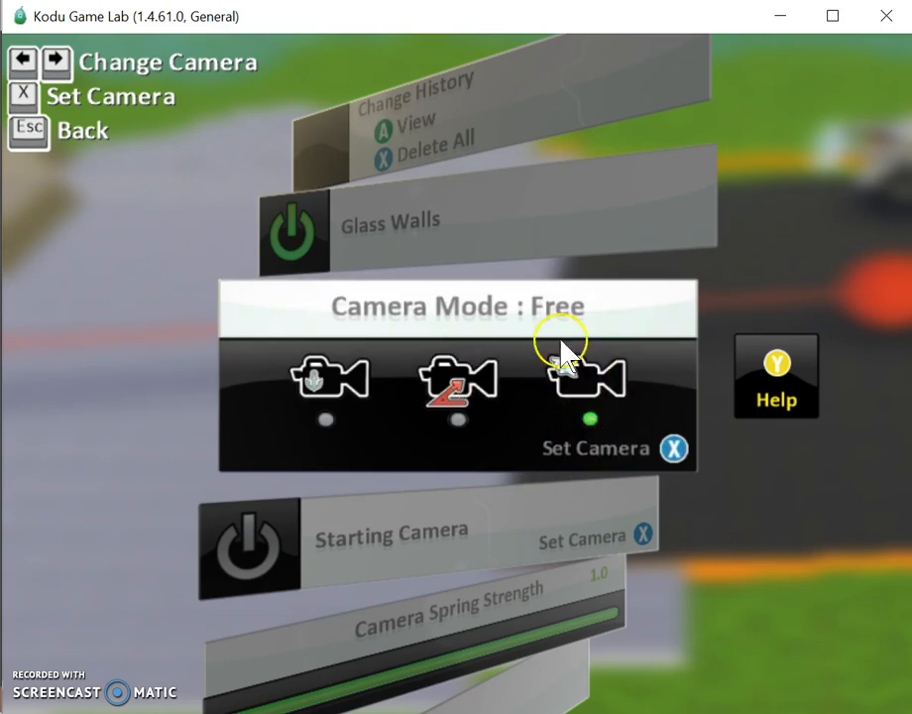
mouse_move(613, 417)
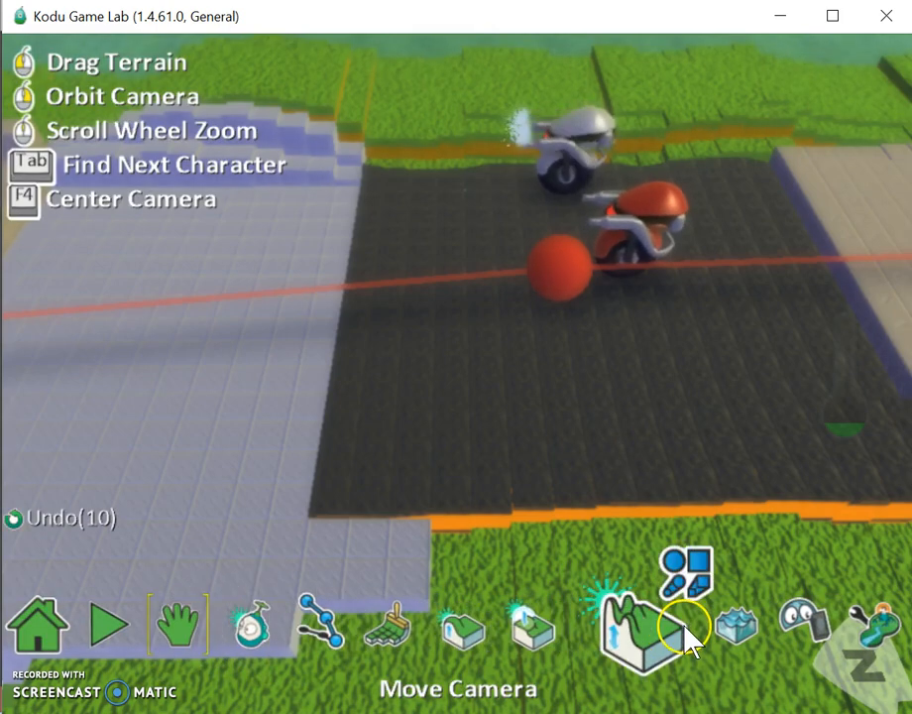
Step: Pick the Move Camera tool to return to the world view of the two cycles
left_click(107, 623)
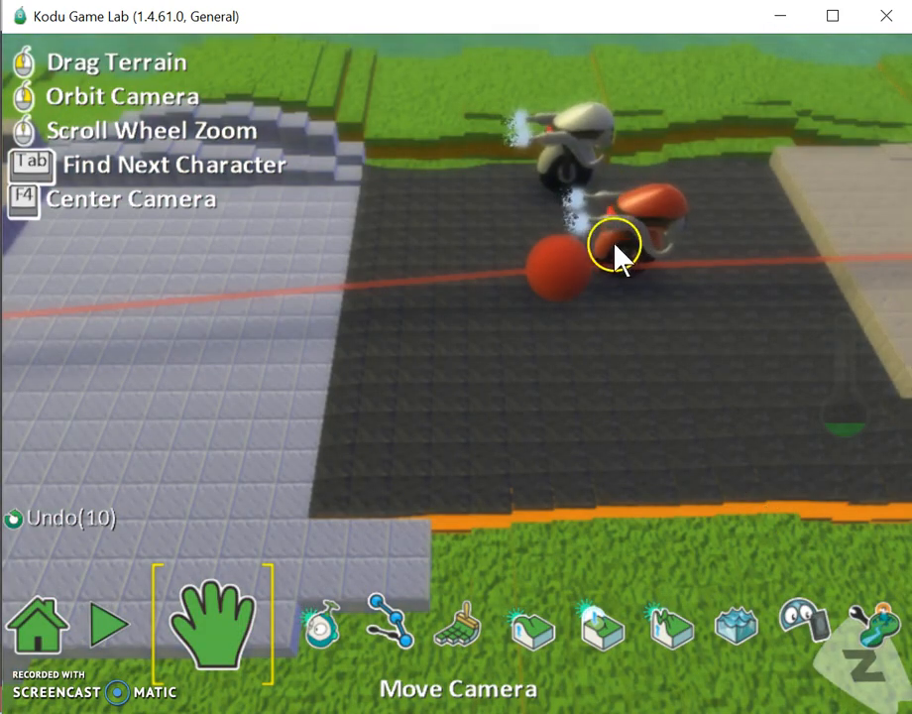
Step: Drag the red enemy cycle further along the track to a spot below the red ball
left_click(286, 624)
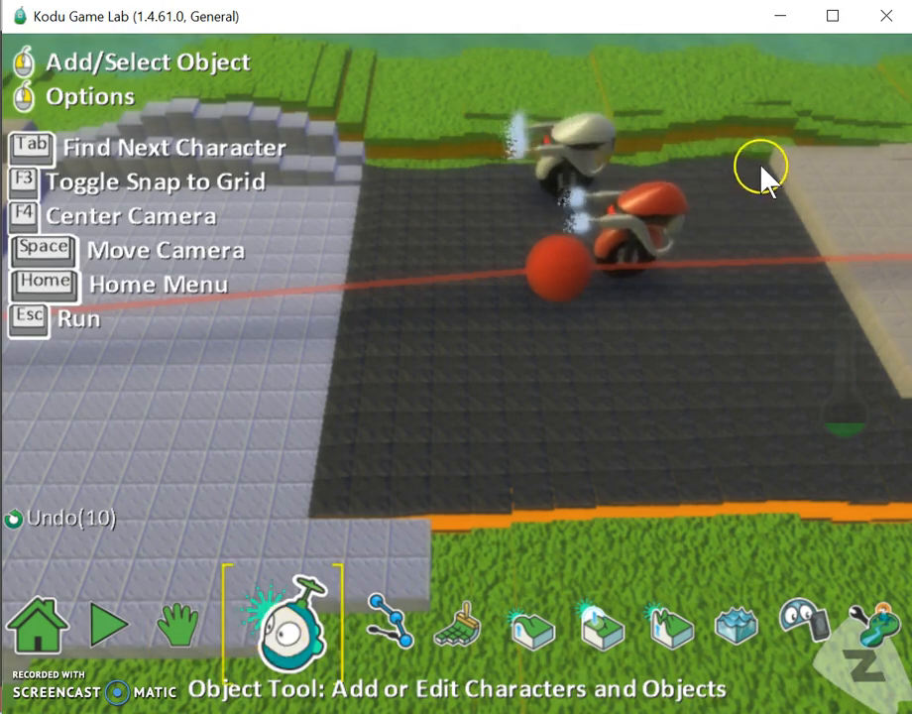
left_click(644, 228)
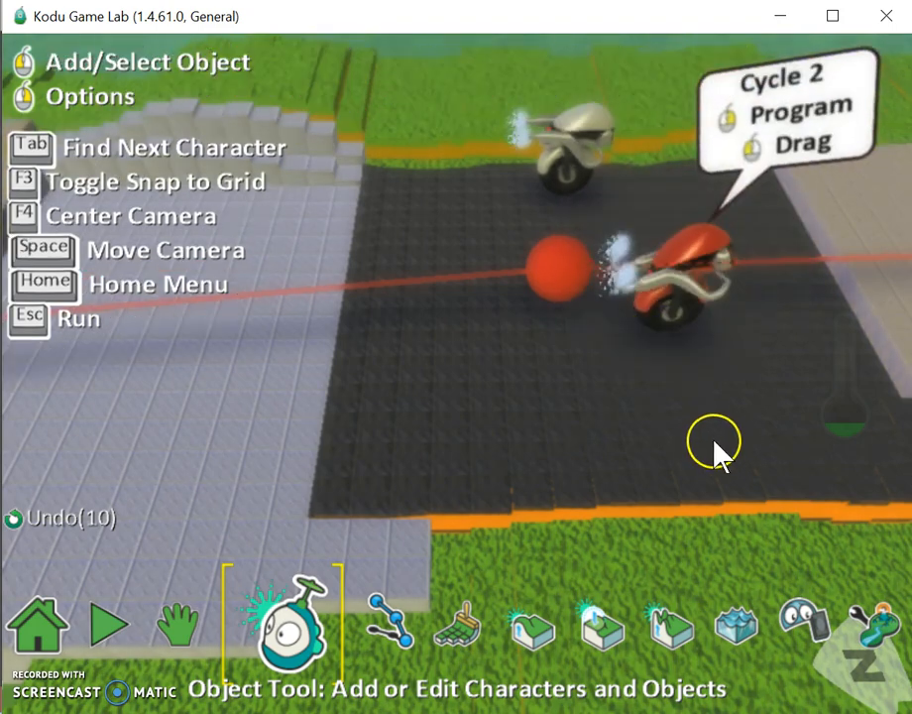
mouse_move(618, 465)
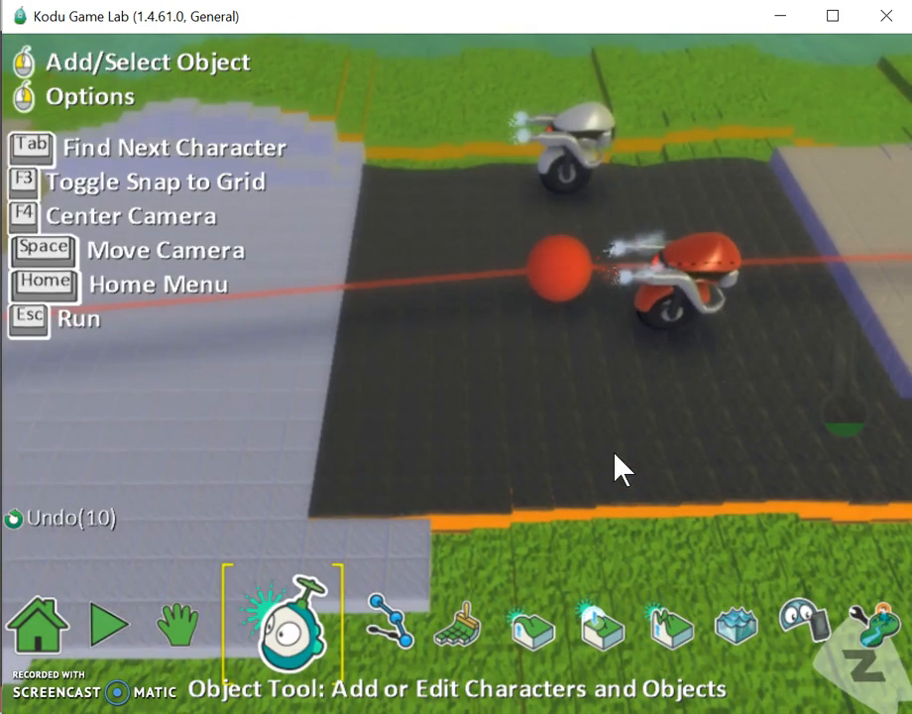
left_click(684, 287)
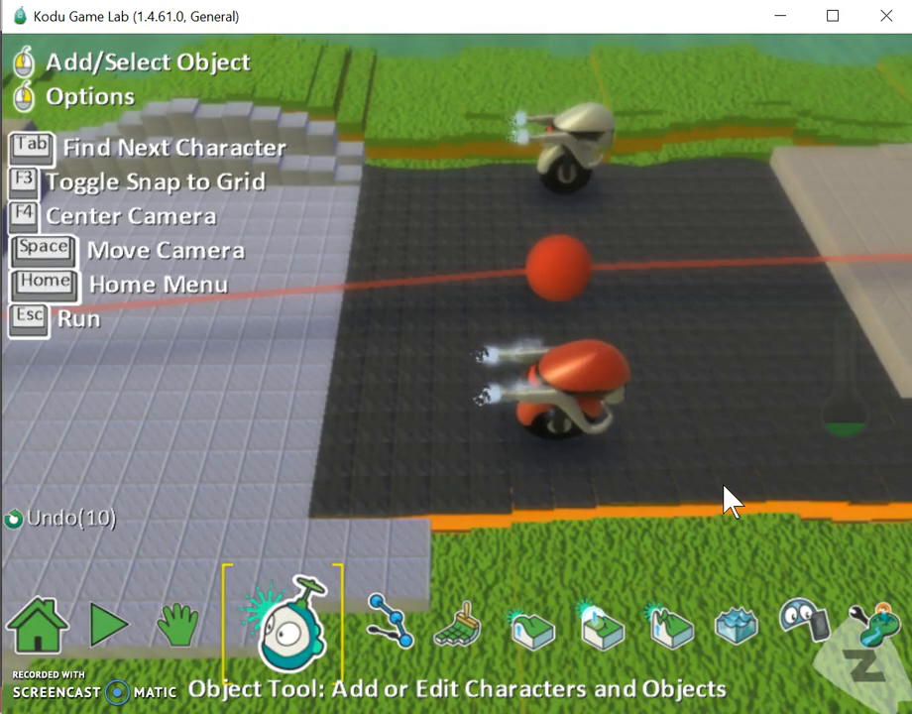
left_click(565, 392)
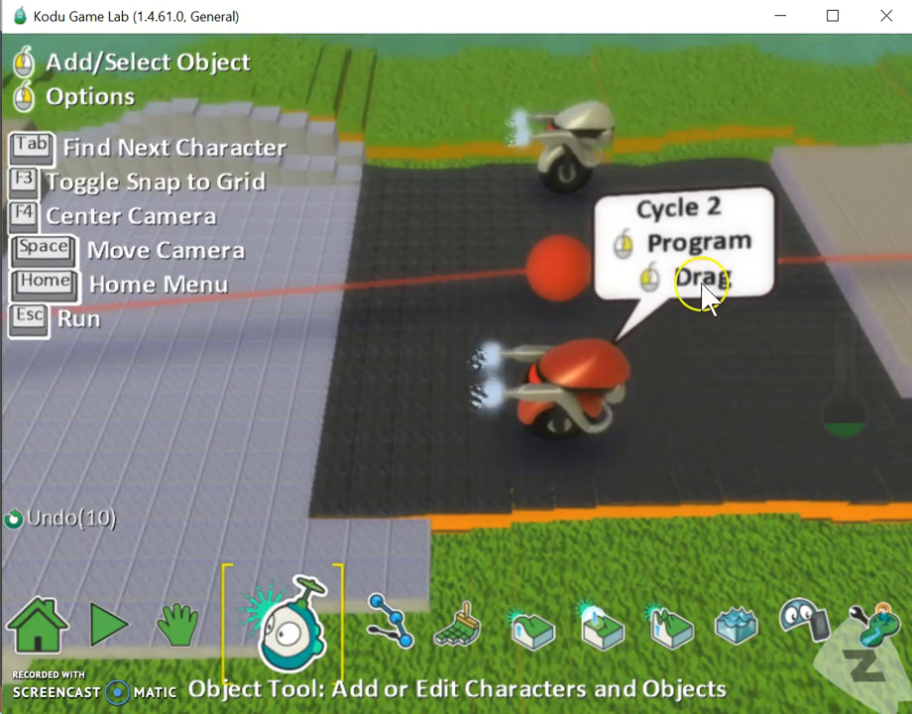
left_click(565, 396)
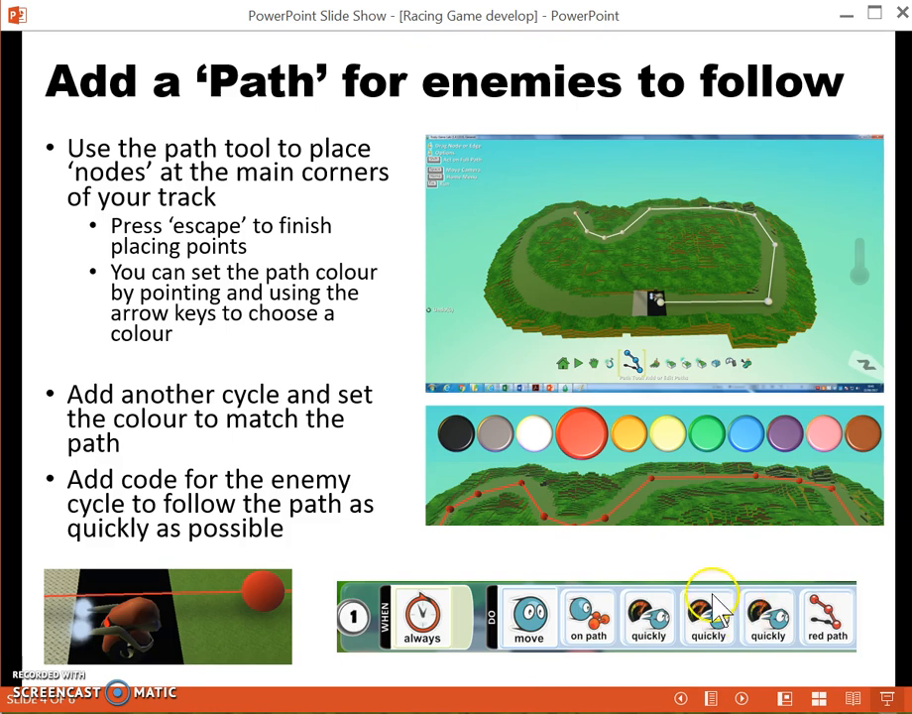
mouse_move(693, 551)
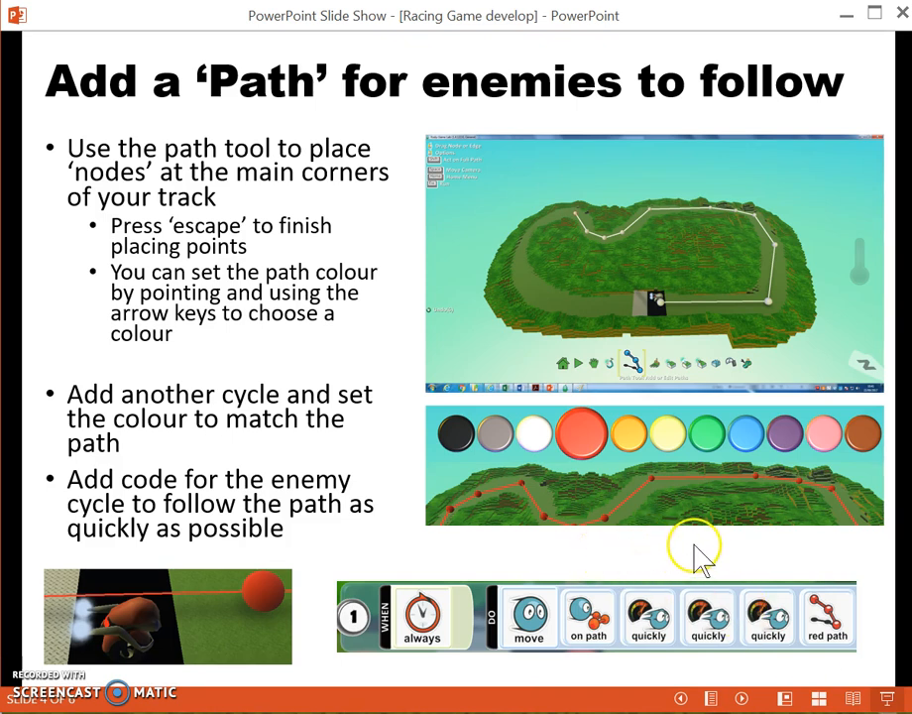
Step: Advance to the 'Set Victory and Failure Terrain Events' slide
key("right")
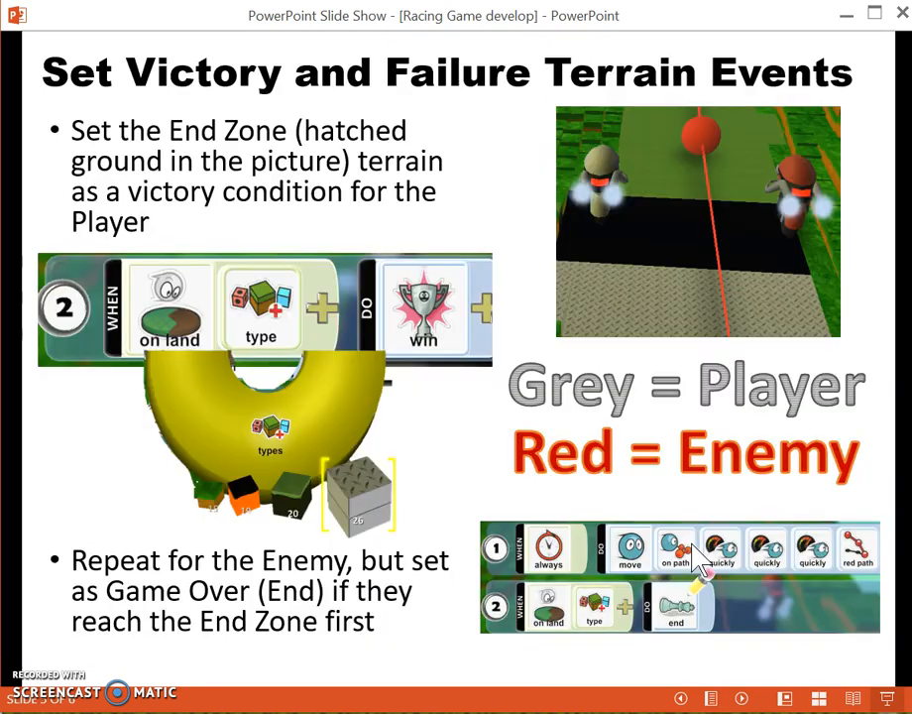
mouse_move(694, 551)
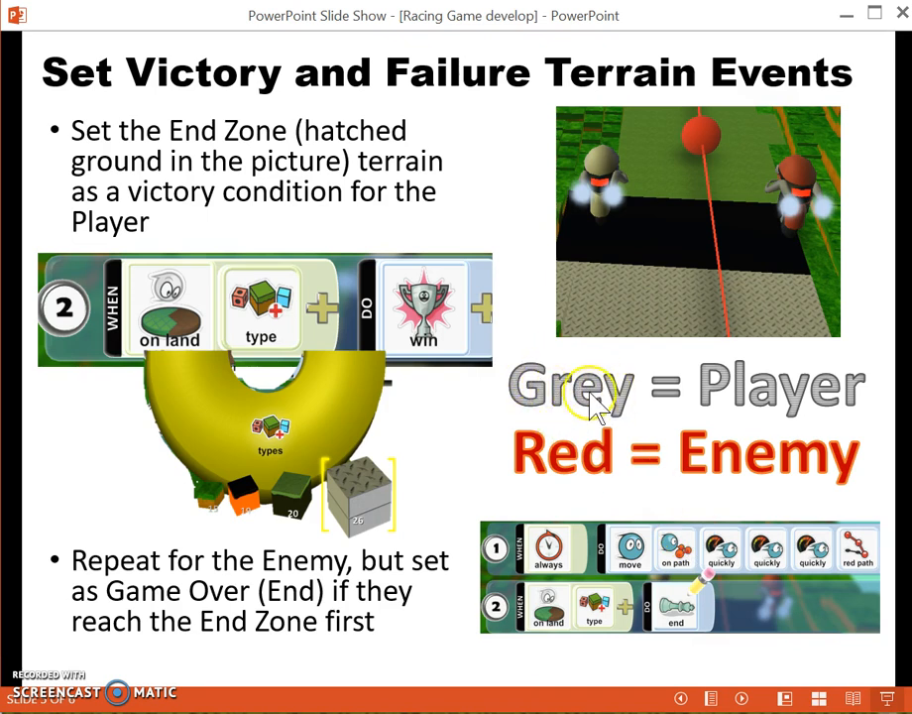
mouse_move(644, 327)
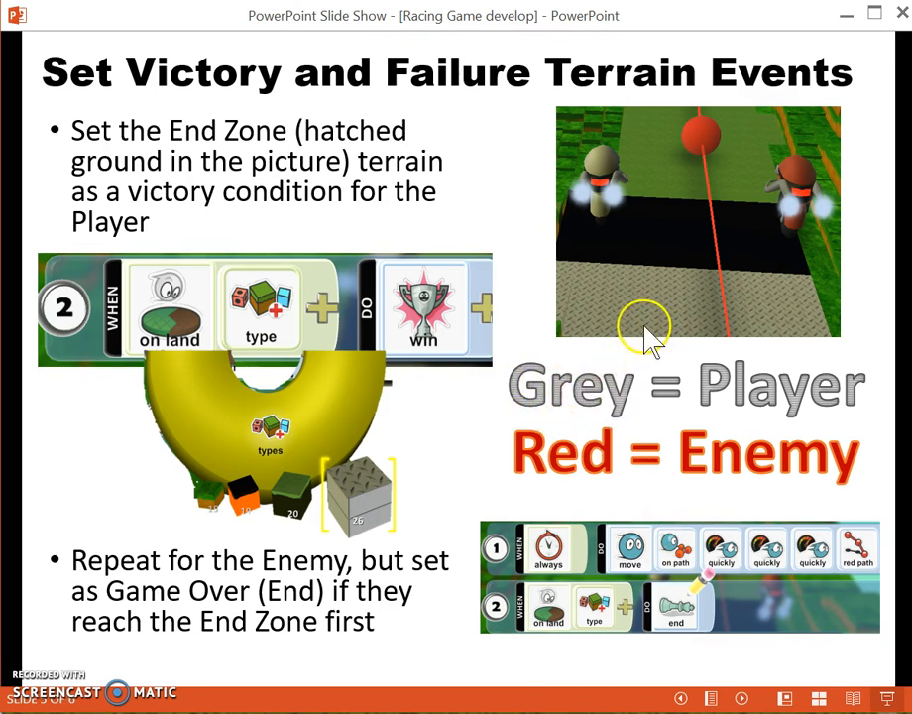
mouse_move(797, 333)
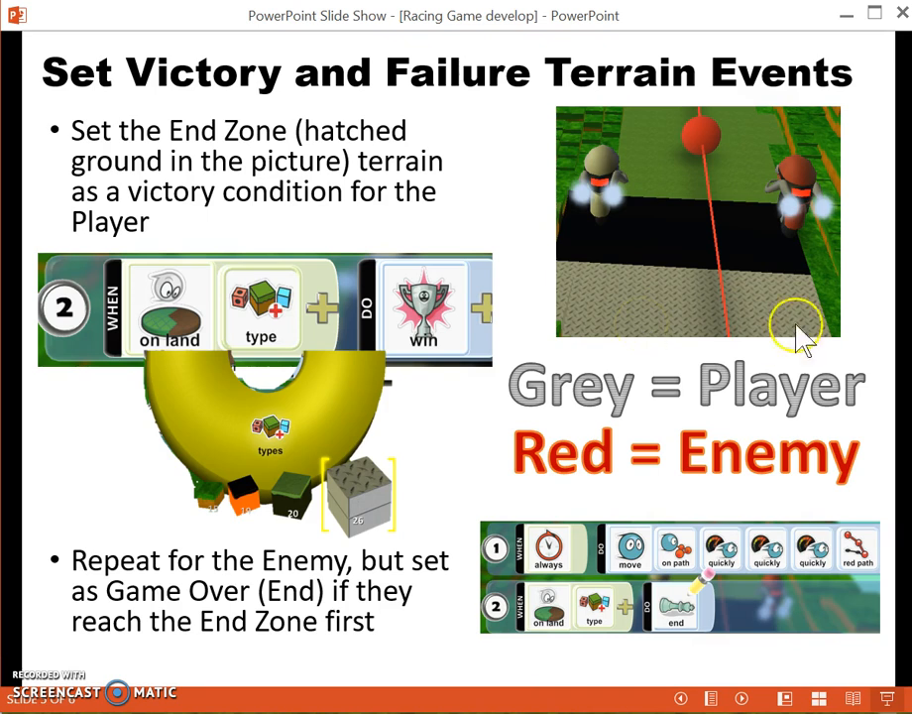
mouse_move(619, 293)
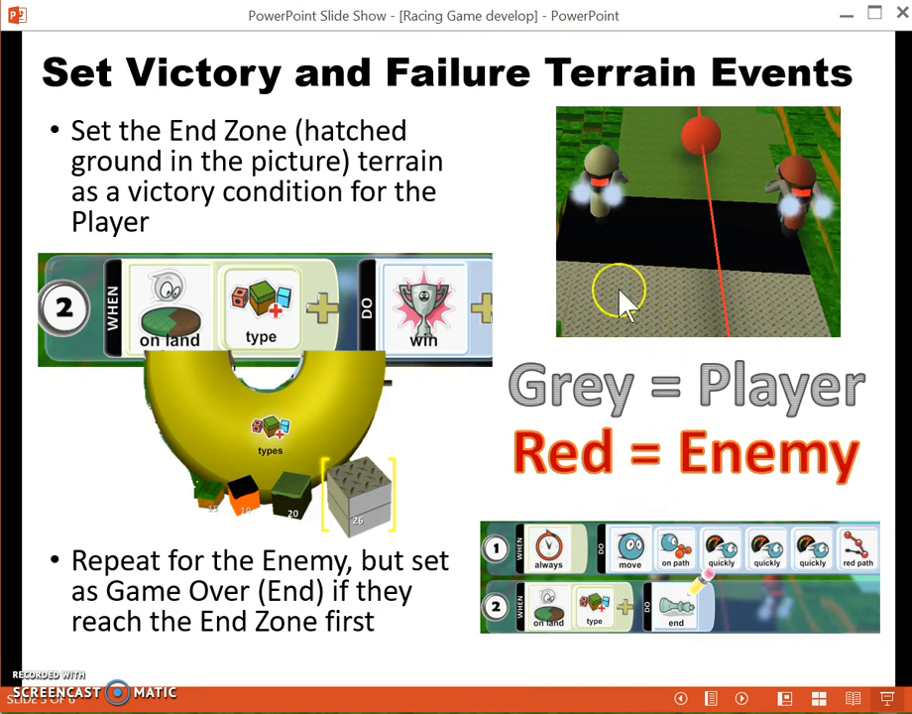
mouse_move(651, 506)
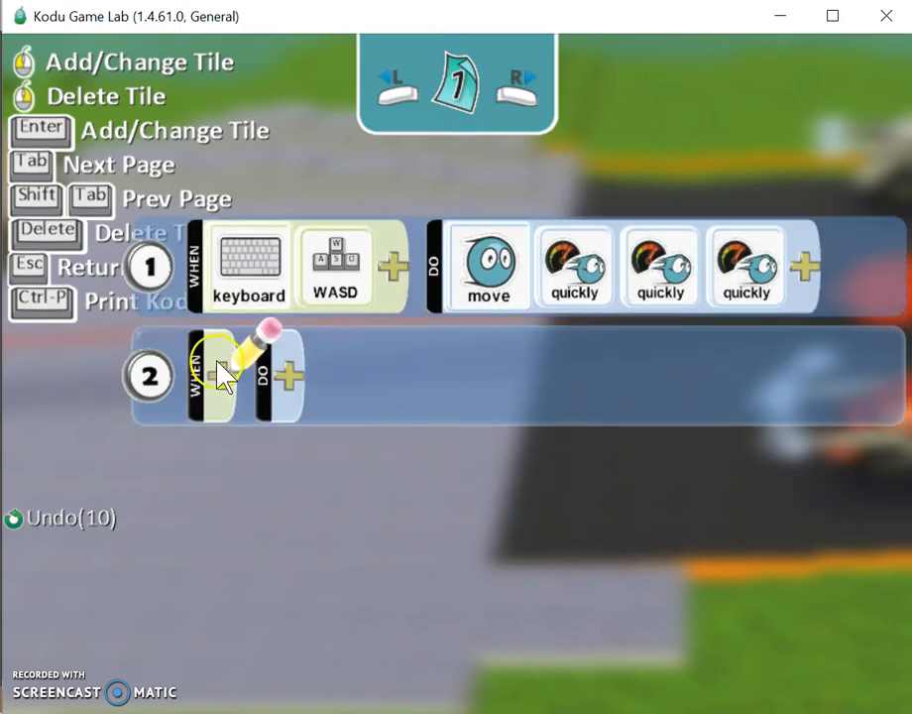
Step: Give the player's rule 2 an on-land terrain-type condition whose action wins the game
left_click(208, 373)
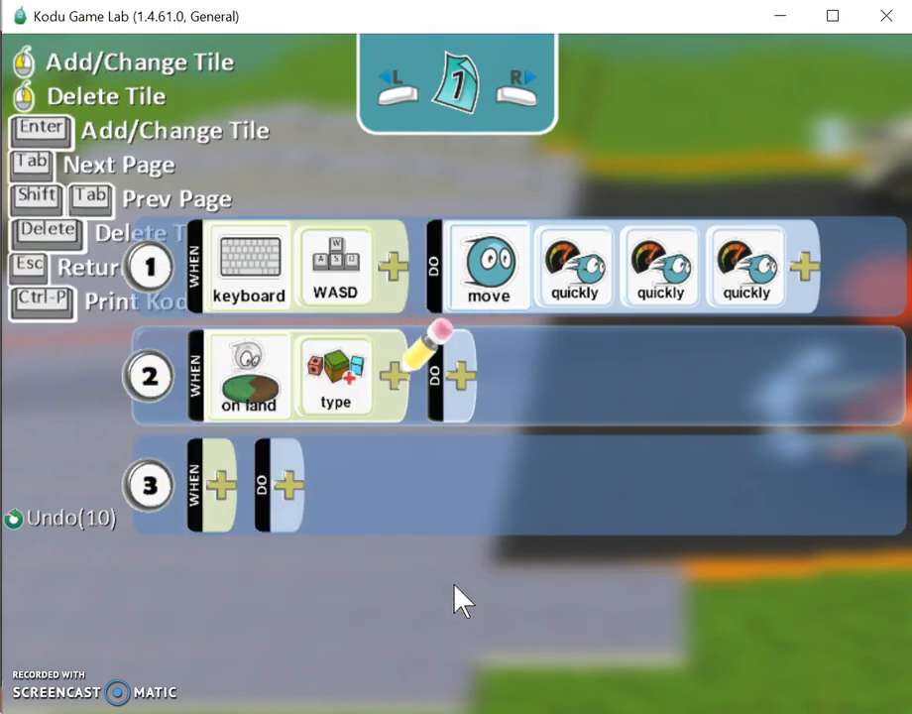
mouse_move(460, 384)
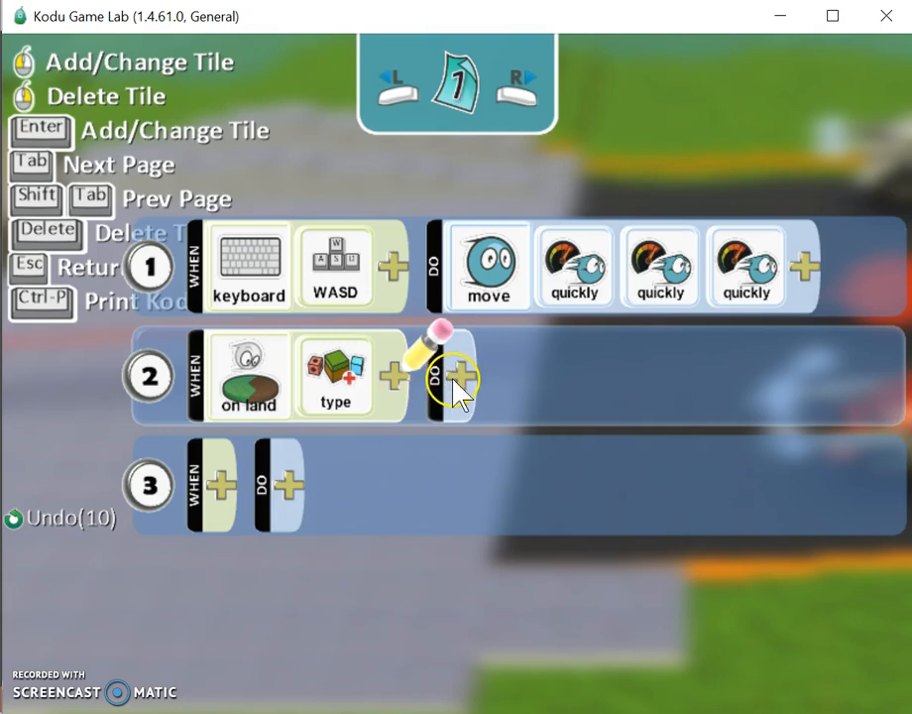
left_click(457, 375)
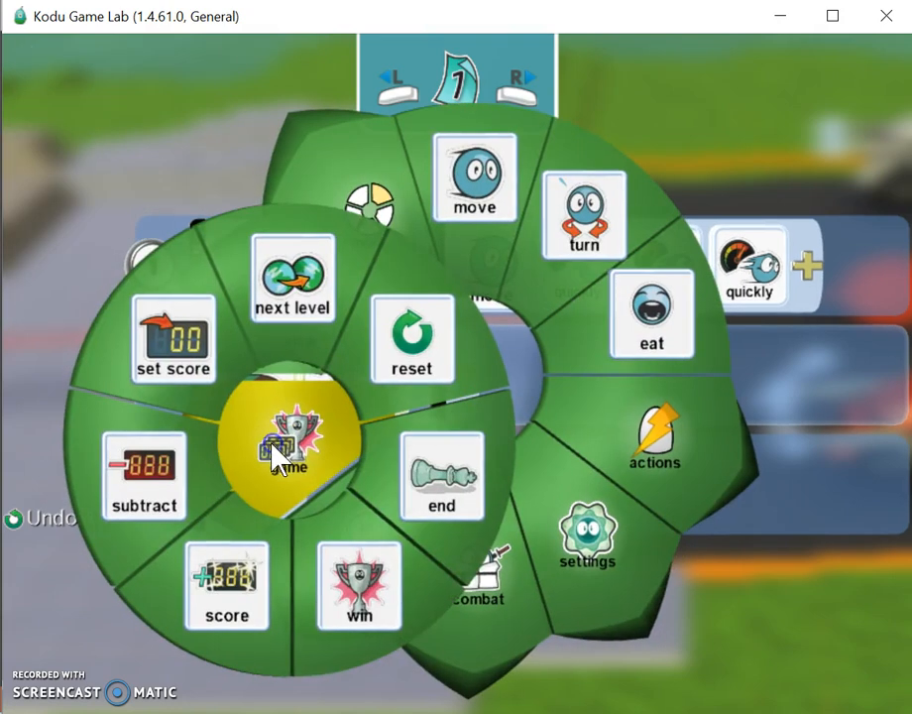
left_click(293, 446)
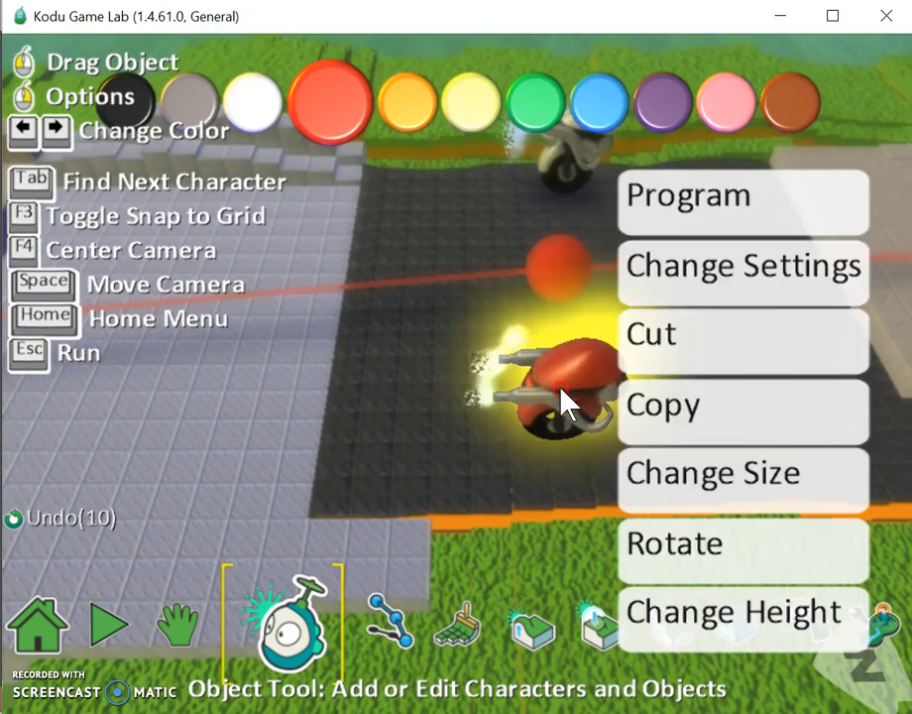
Step: Give the enemy cycle a rule 2: when on land of a terrain type, end the game
left_click(687, 194)
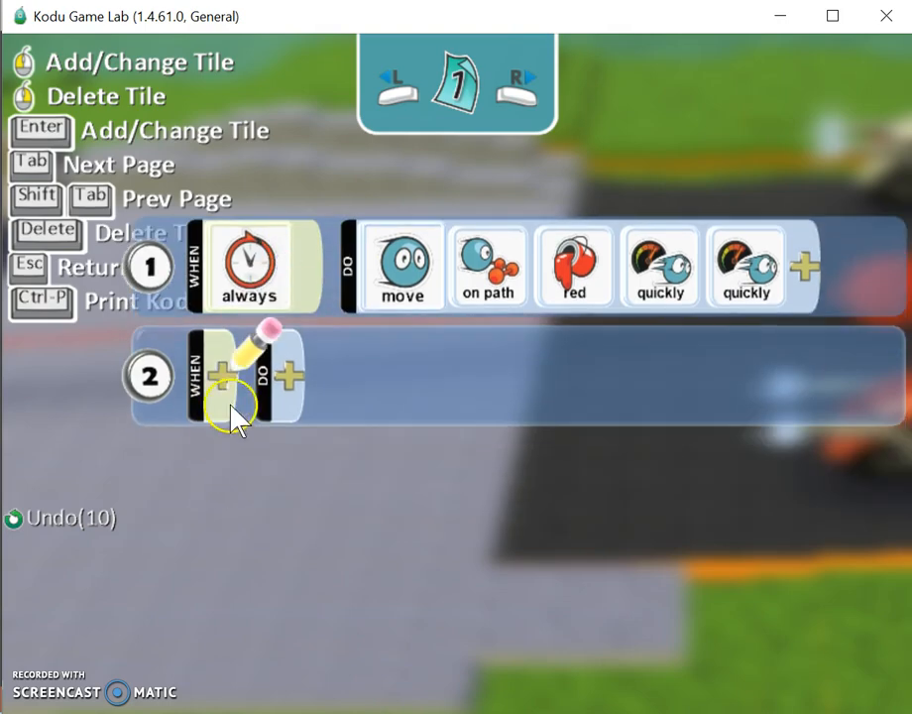
left_click(222, 373)
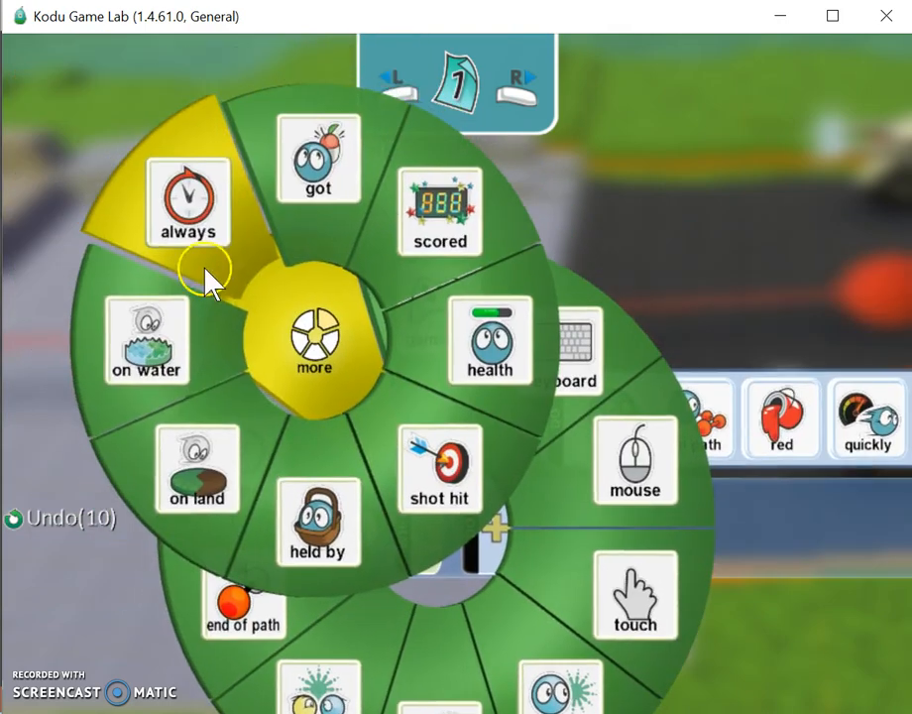
left_click(188, 202)
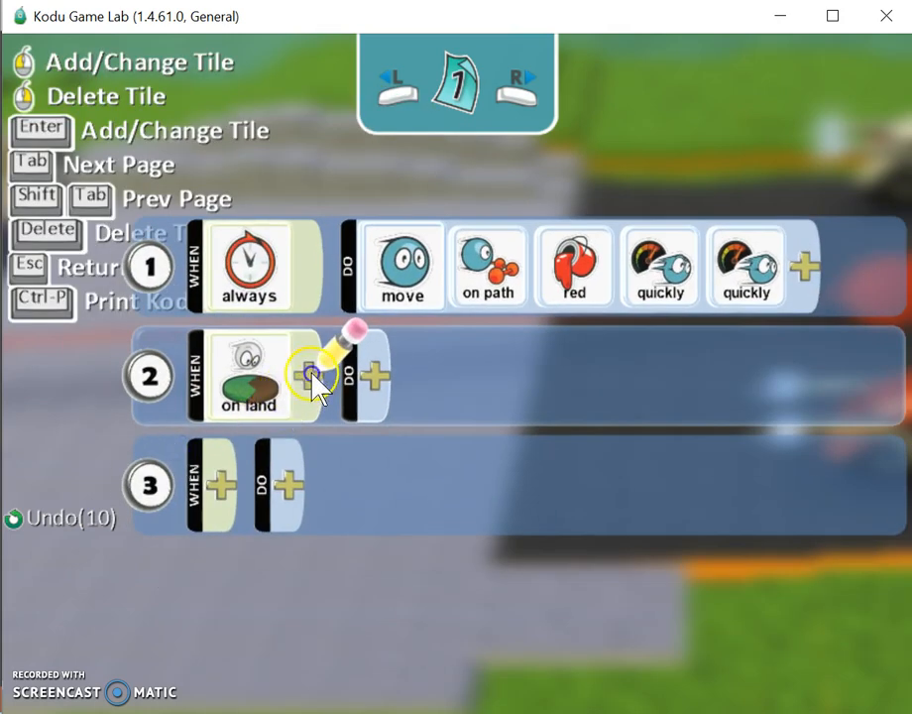
left_click(309, 374)
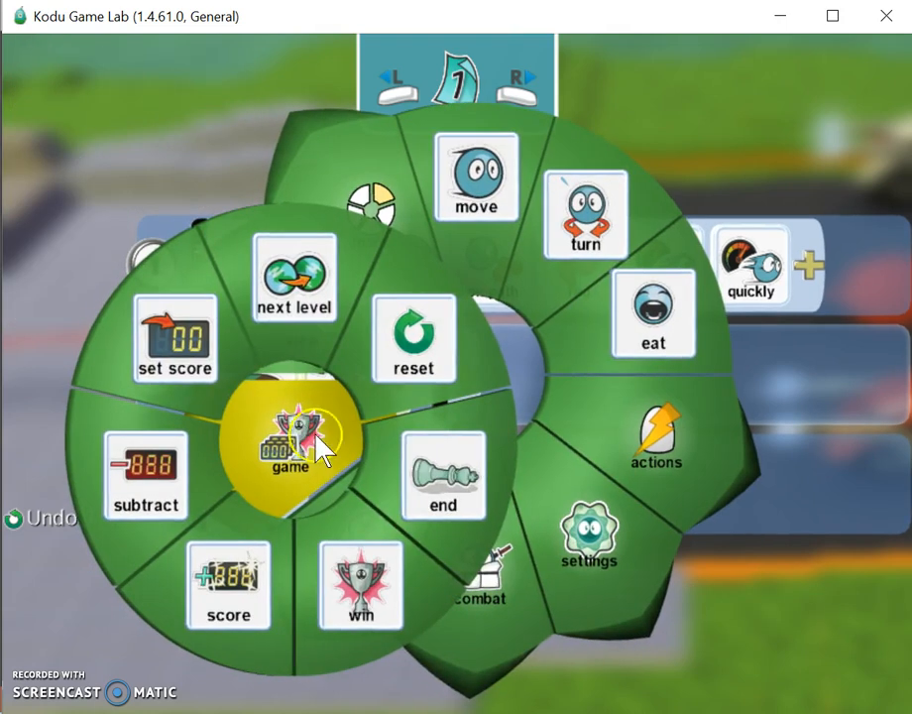
left_click(444, 476)
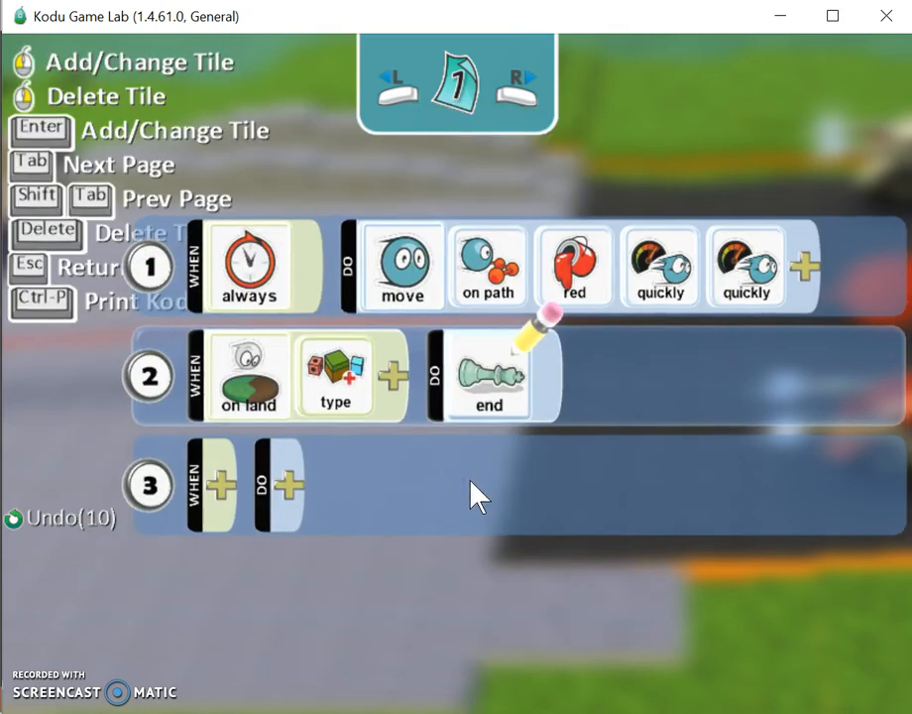
mouse_move(488, 374)
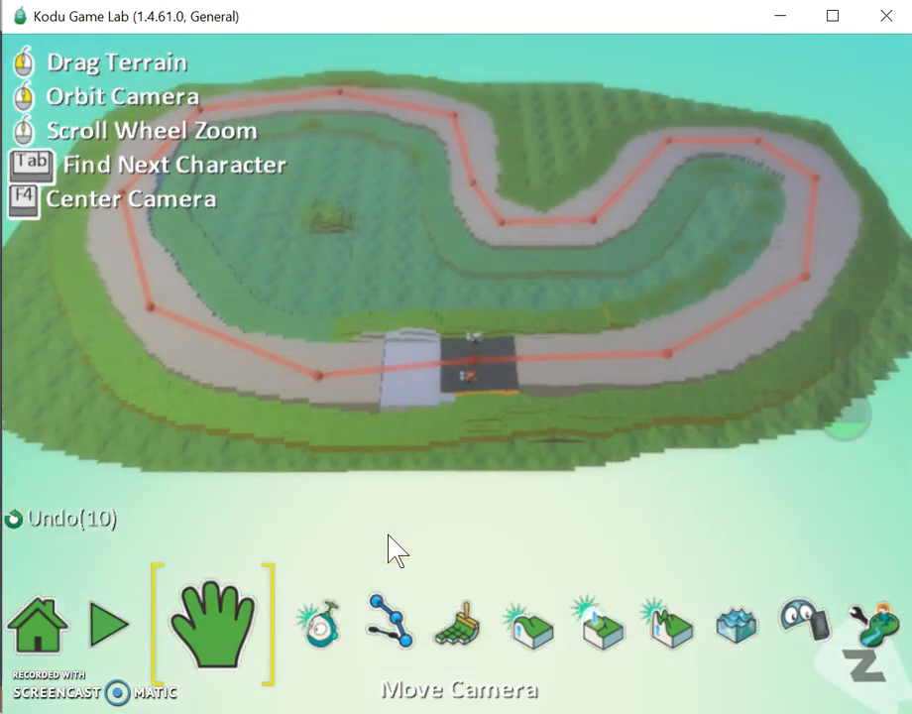
Step: Leave the program editor and view the whole racetrack with the red enemy path from above
left_click(107, 623)
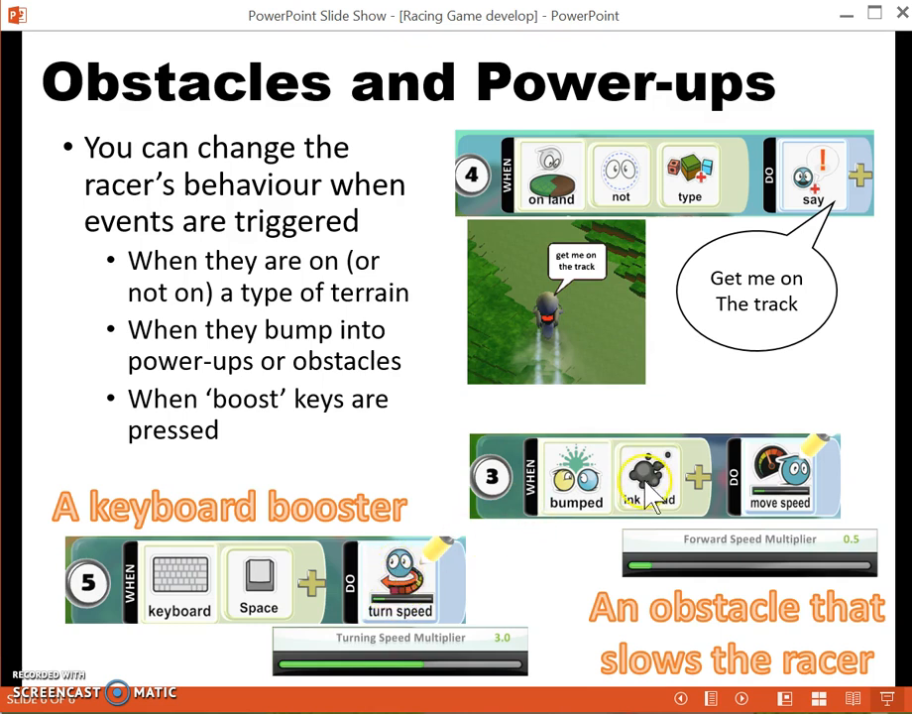
mouse_move(650, 485)
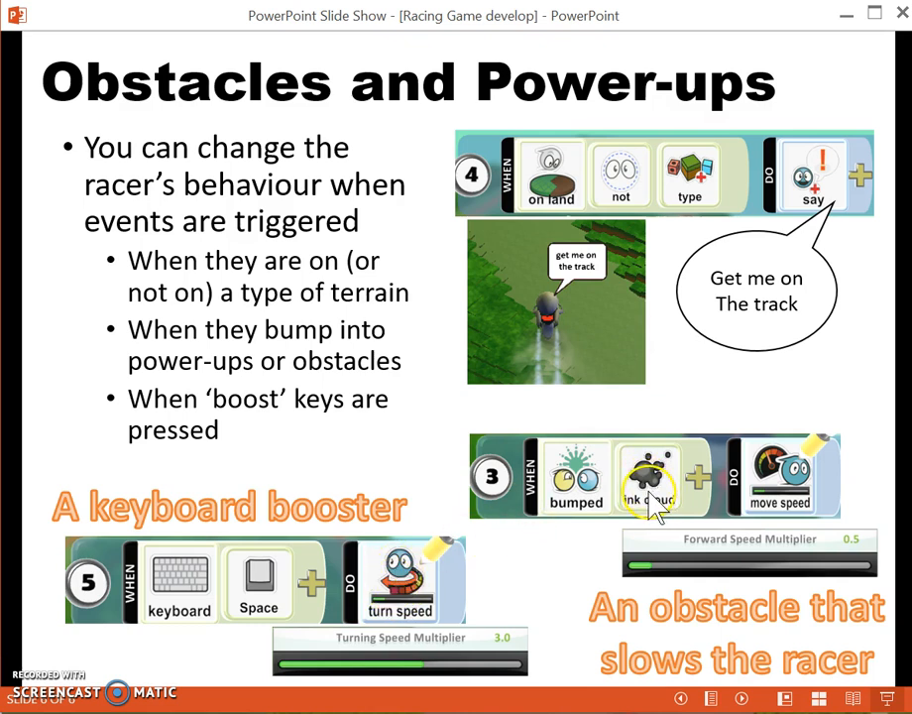